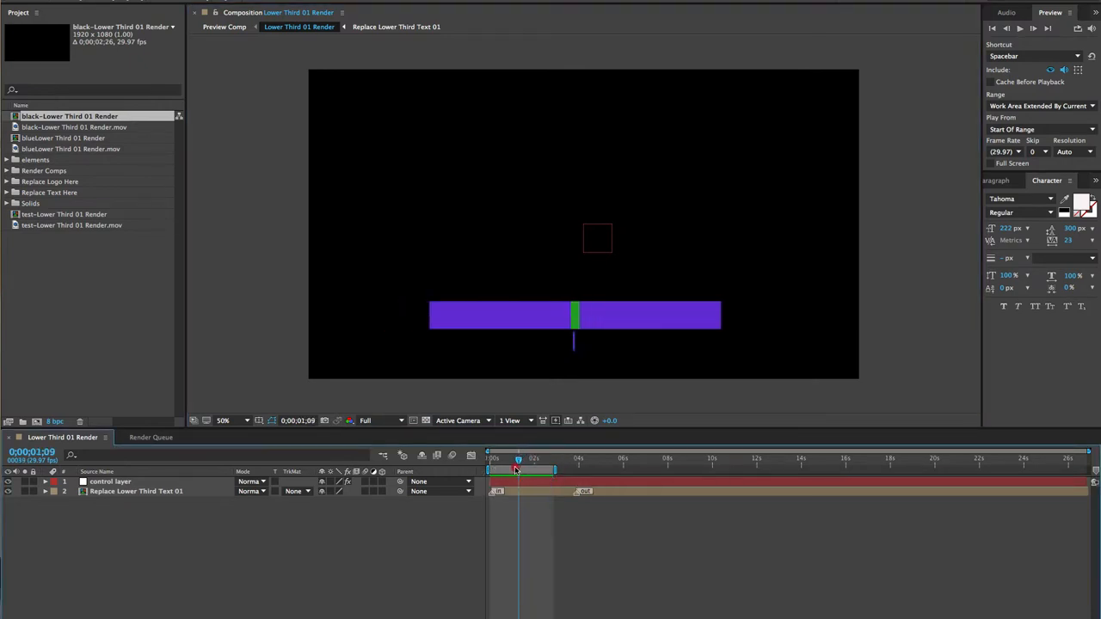
Scrub the timeline through the bars and text animating in, ending on the empty frame.
drag(518, 459, 550, 458)
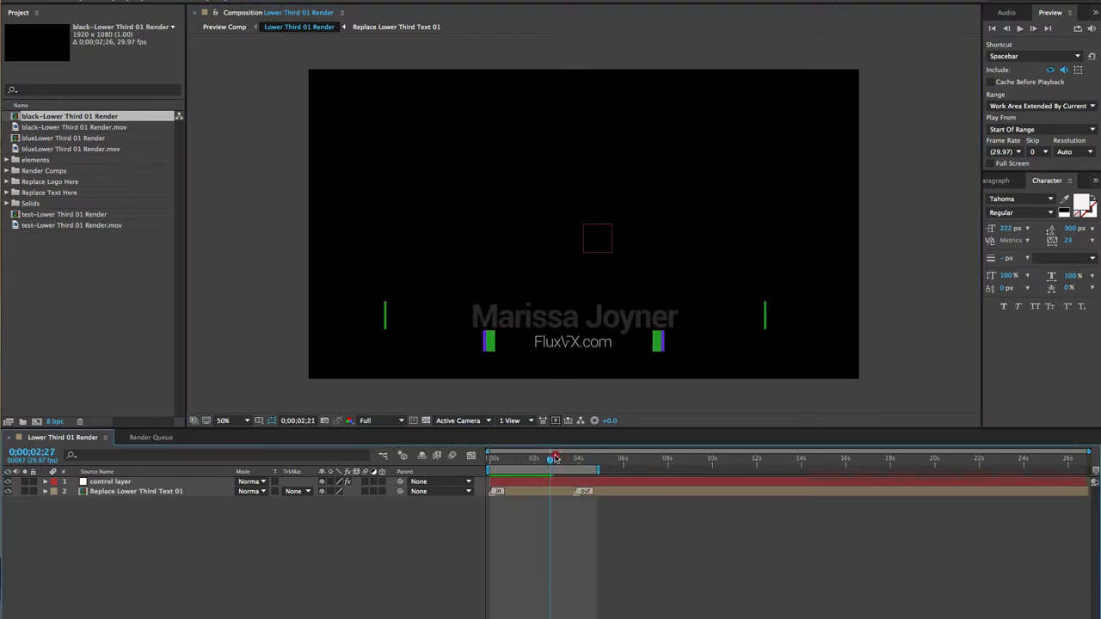
drag(551, 458, 593, 458)
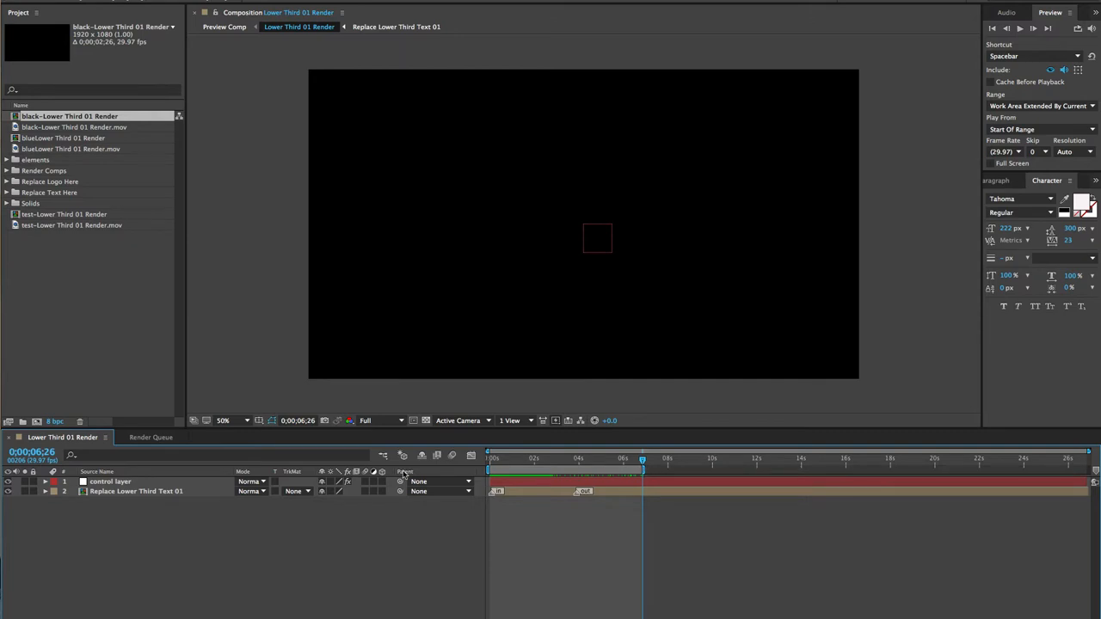
drag(643, 459, 561, 460)
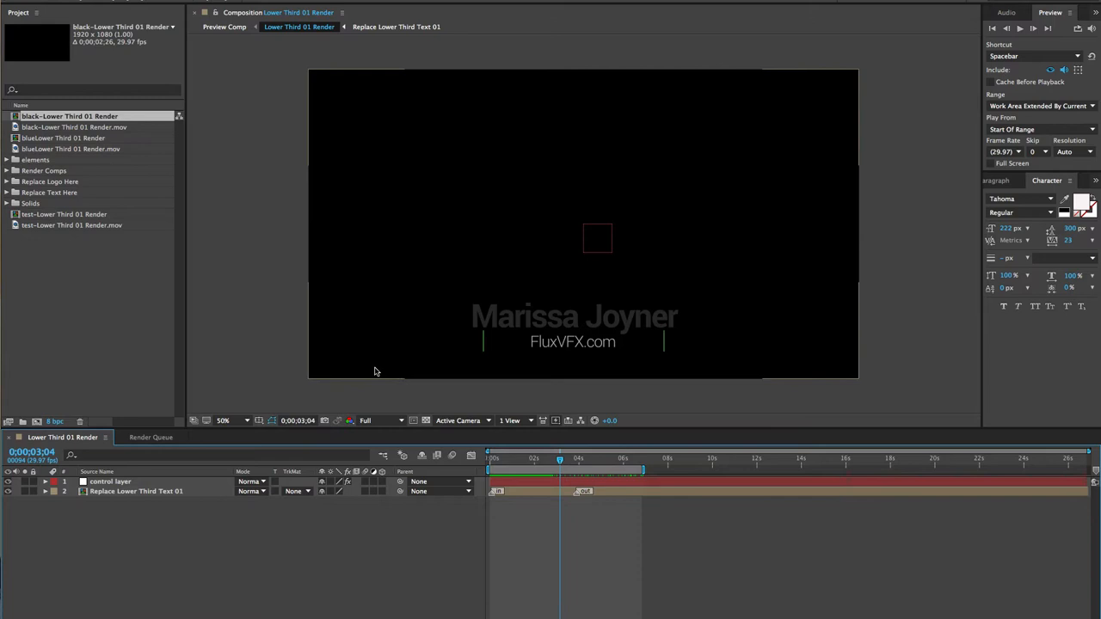
mouse_move(445, 404)
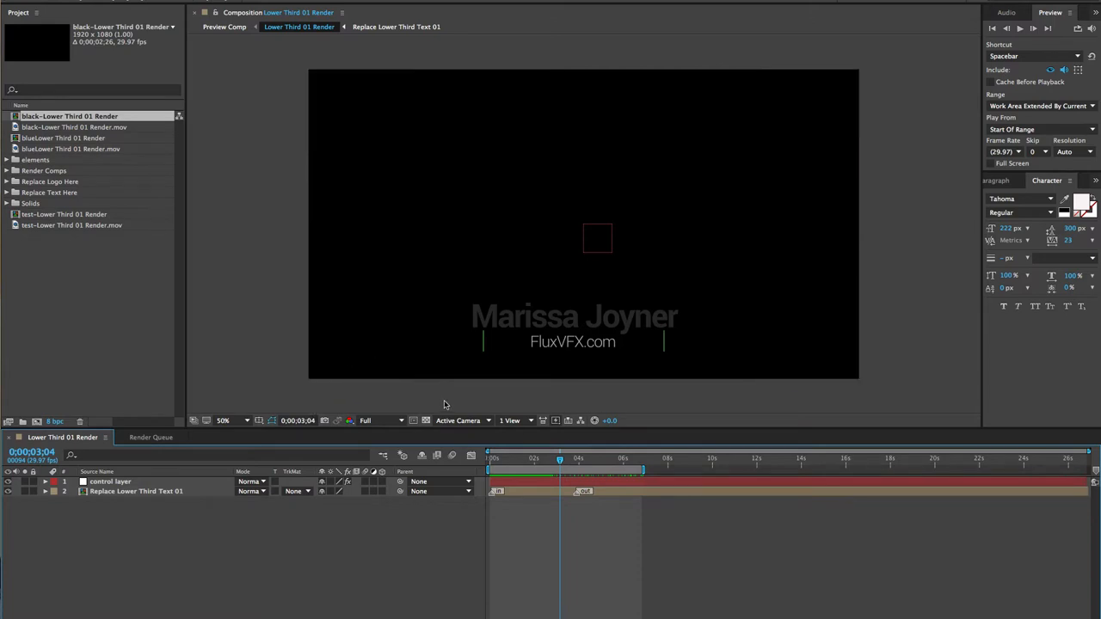
mouse_move(426, 421)
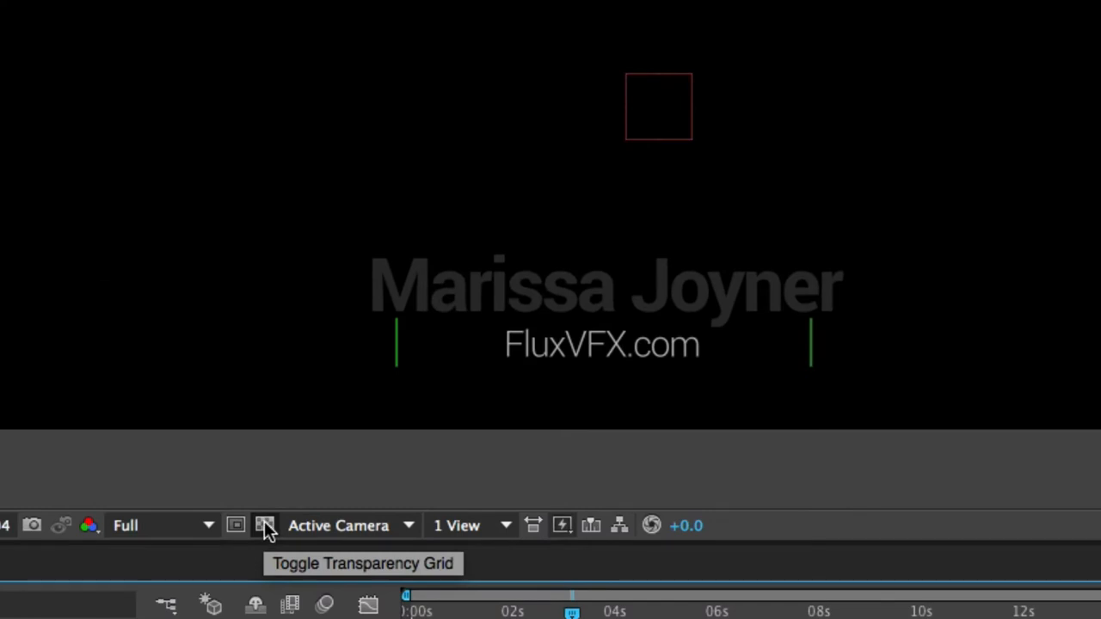
Toggle the transparency checkerboard and inspect the black Background Color in Composition Settings.
click(265, 526)
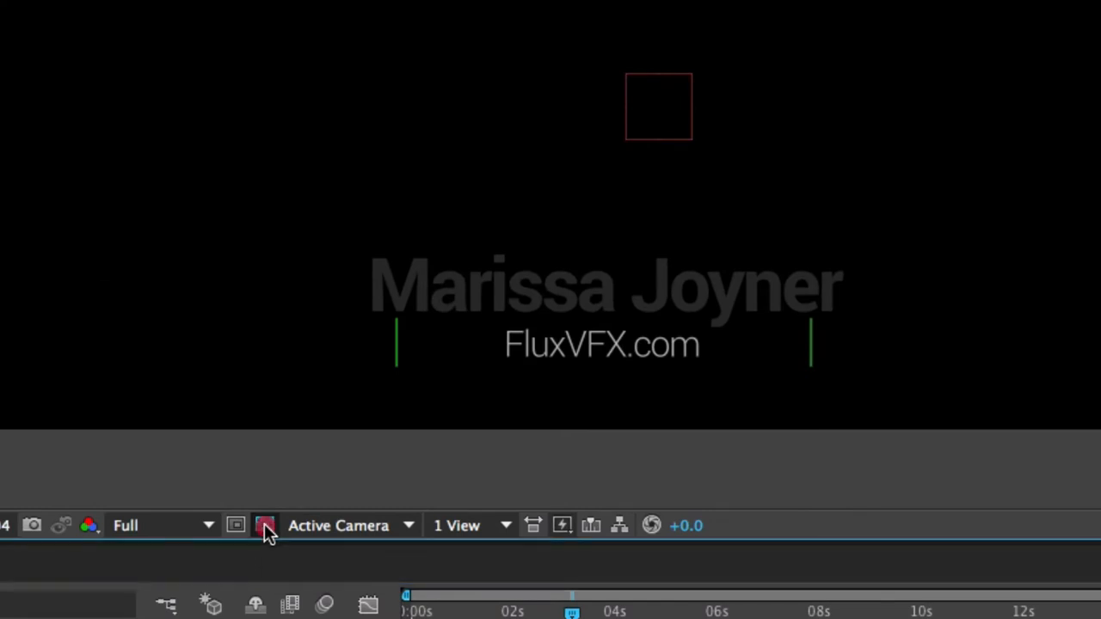
click(265, 526)
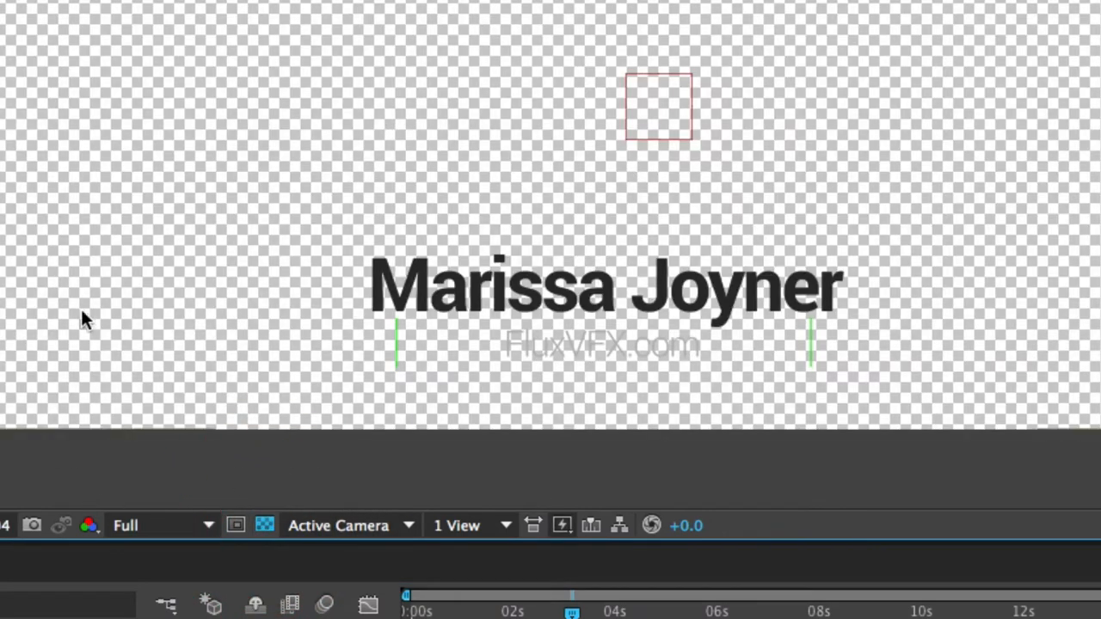
mouse_move(250, 119)
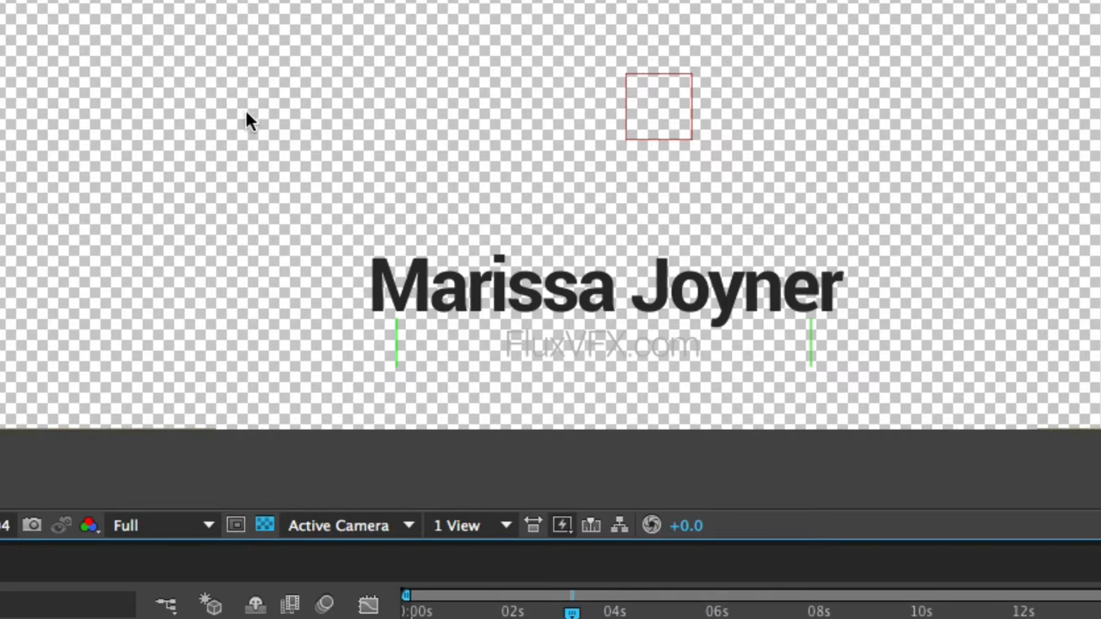
mouse_move(202, 288)
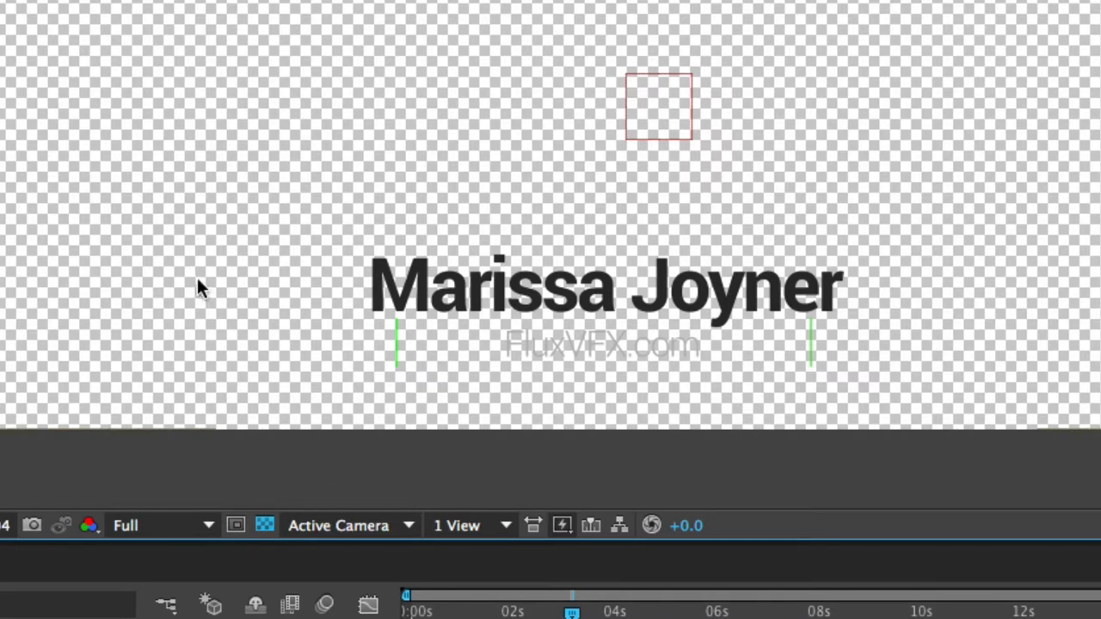
mouse_move(534, 342)
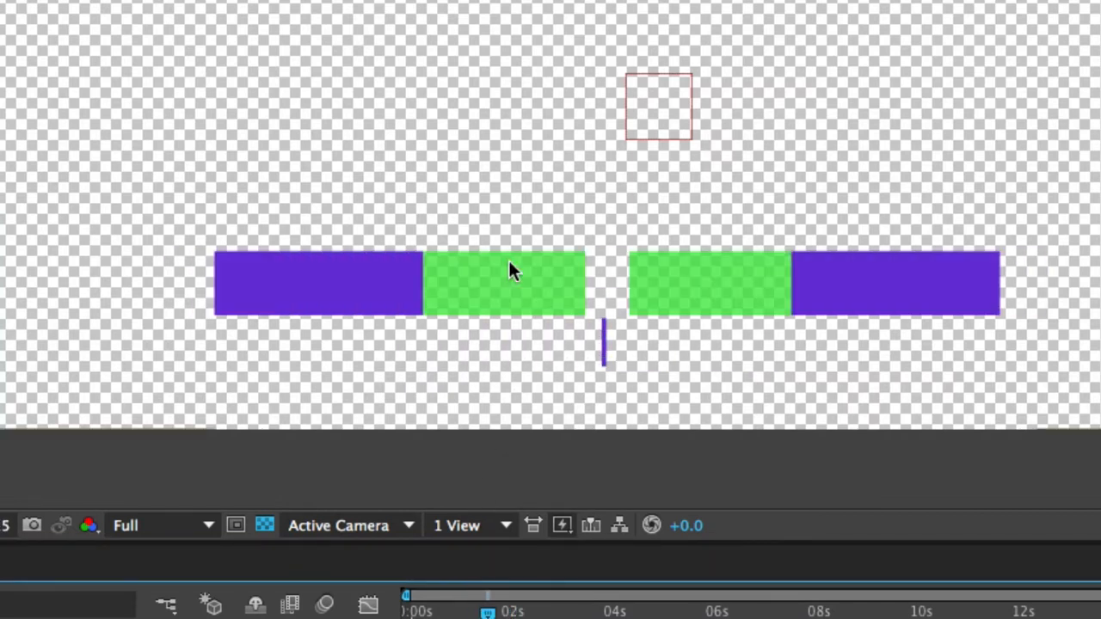
mouse_move(550, 297)
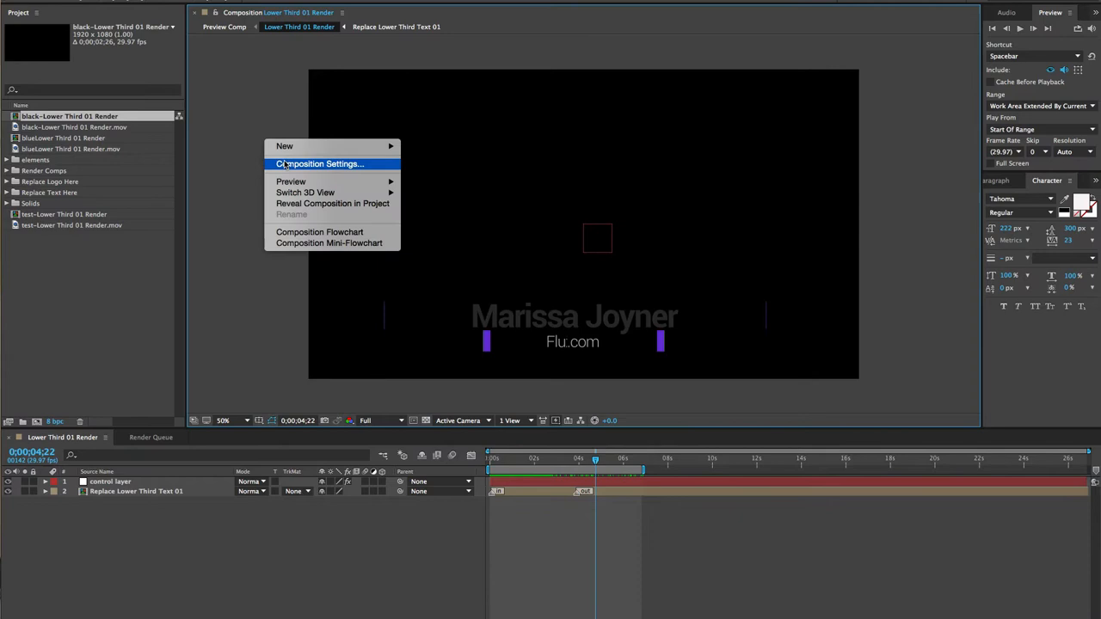
click(320, 163)
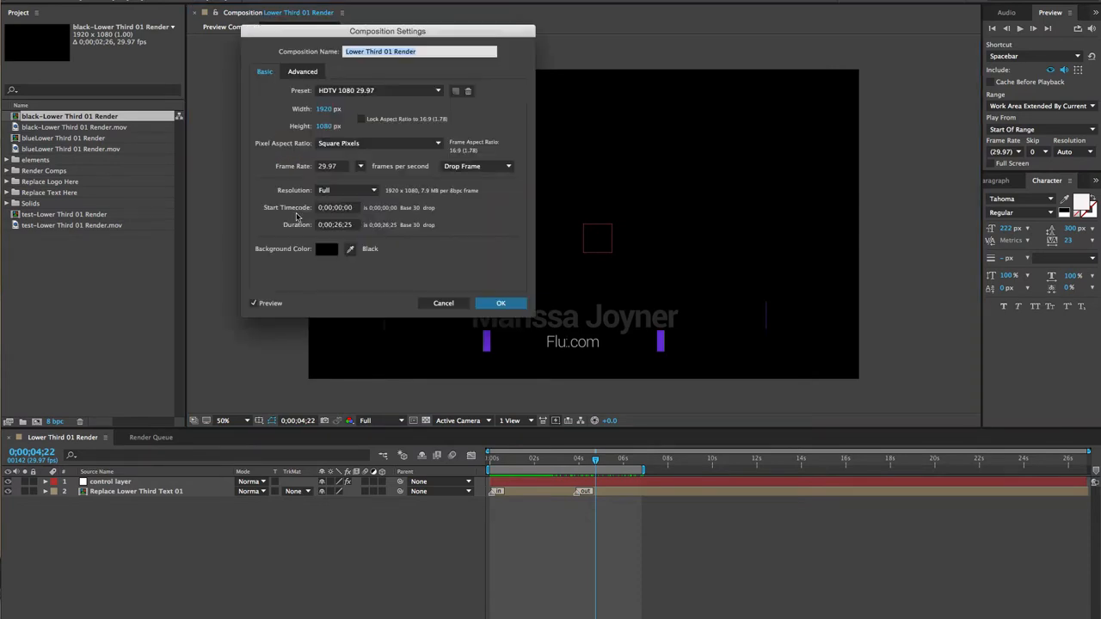
click(500, 303)
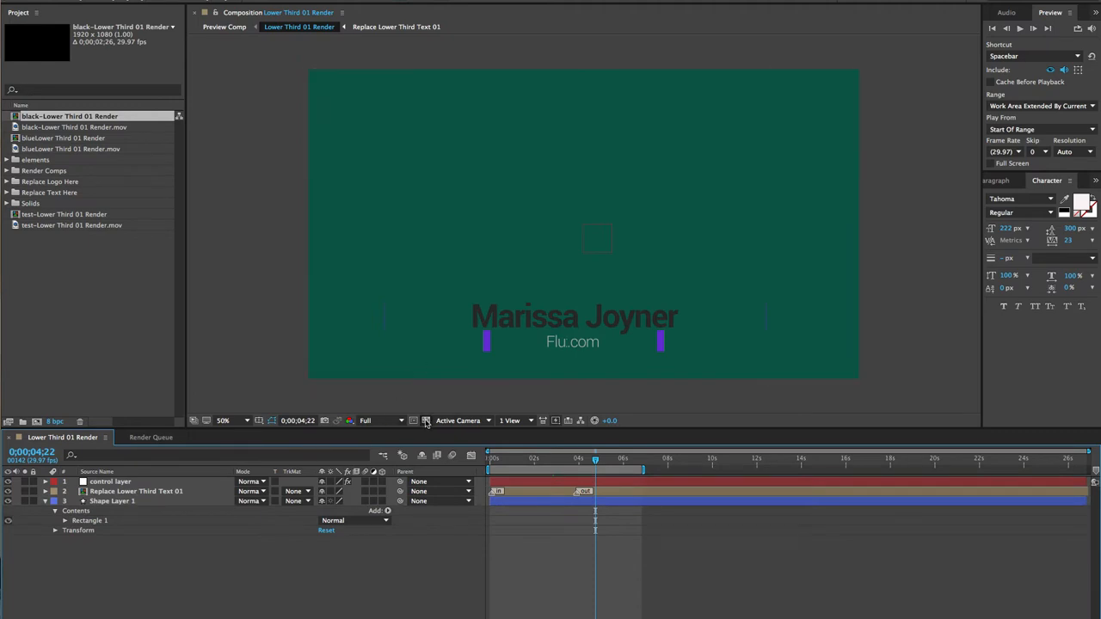
click(425, 421)
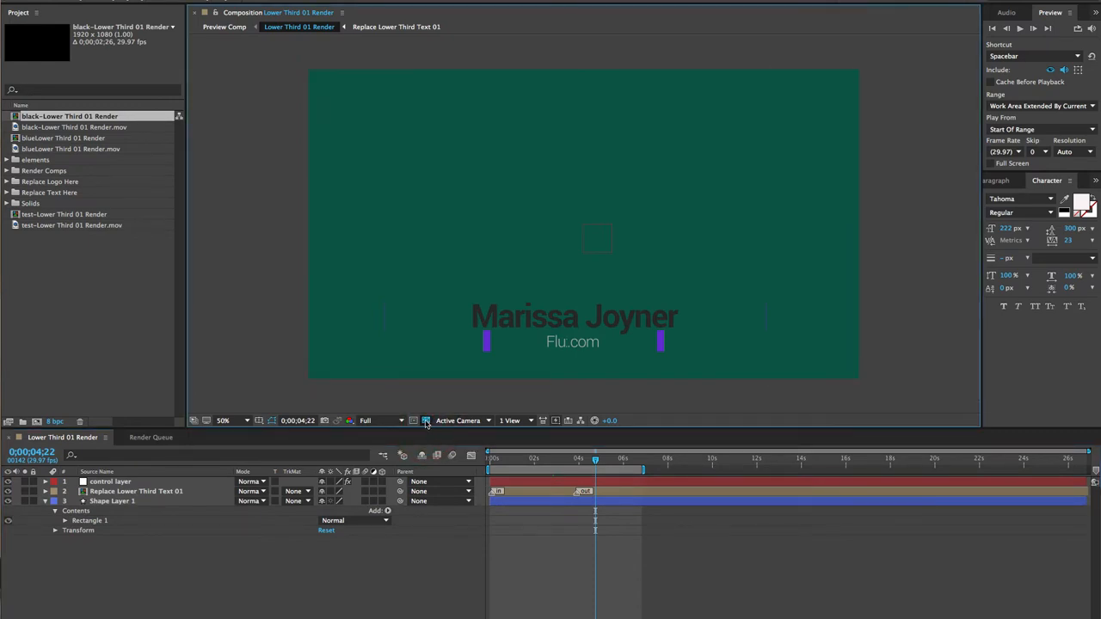
mouse_move(426, 421)
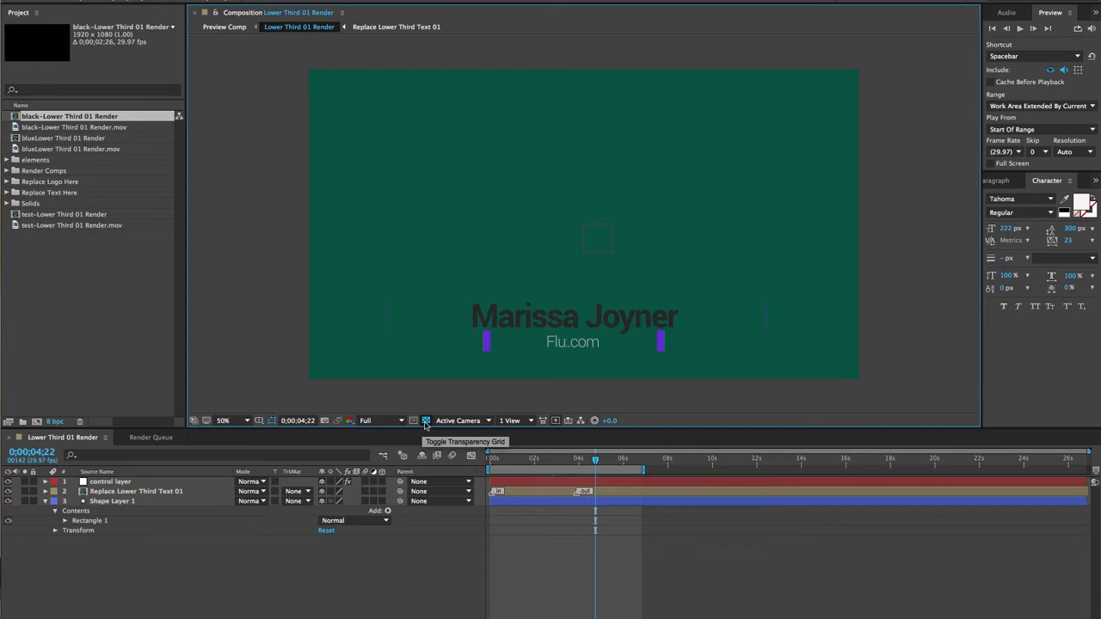
mouse_move(262, 218)
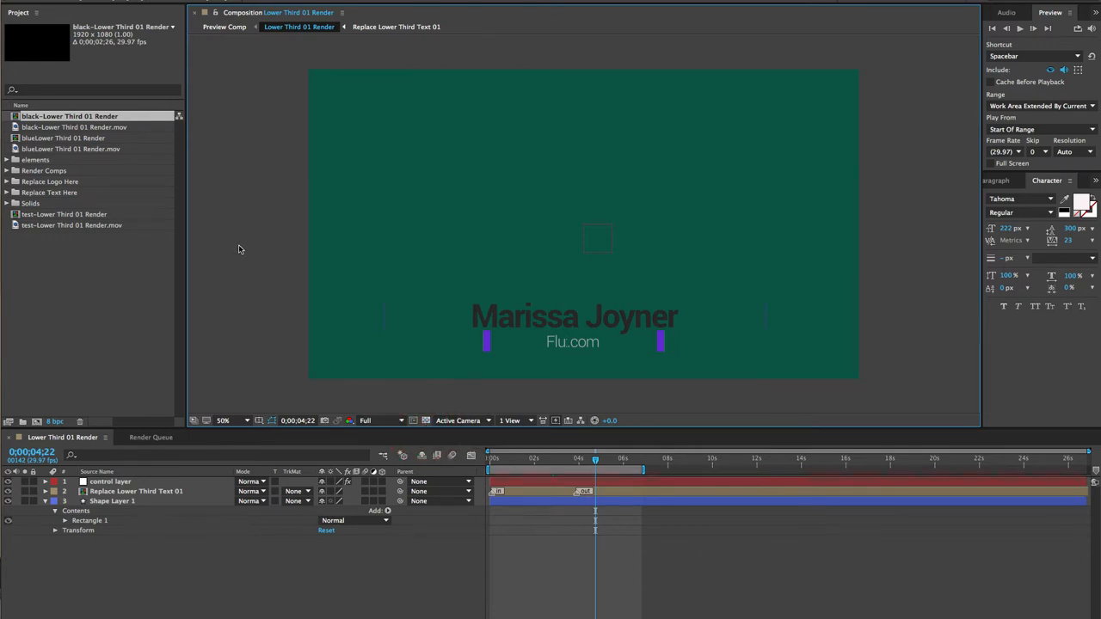
click(136, 491)
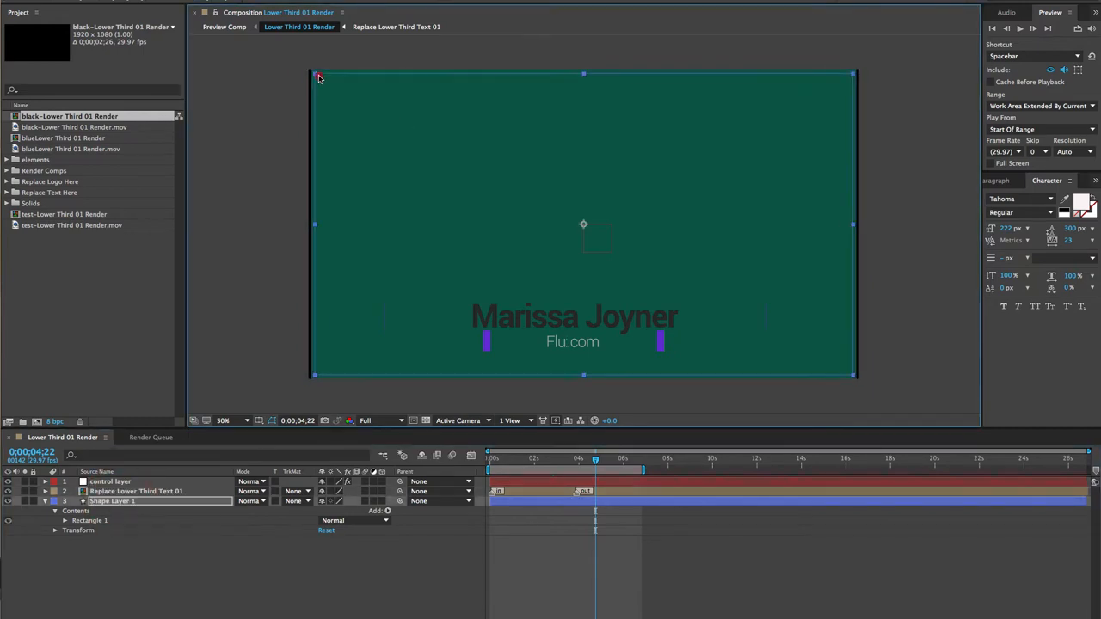
click(424, 420)
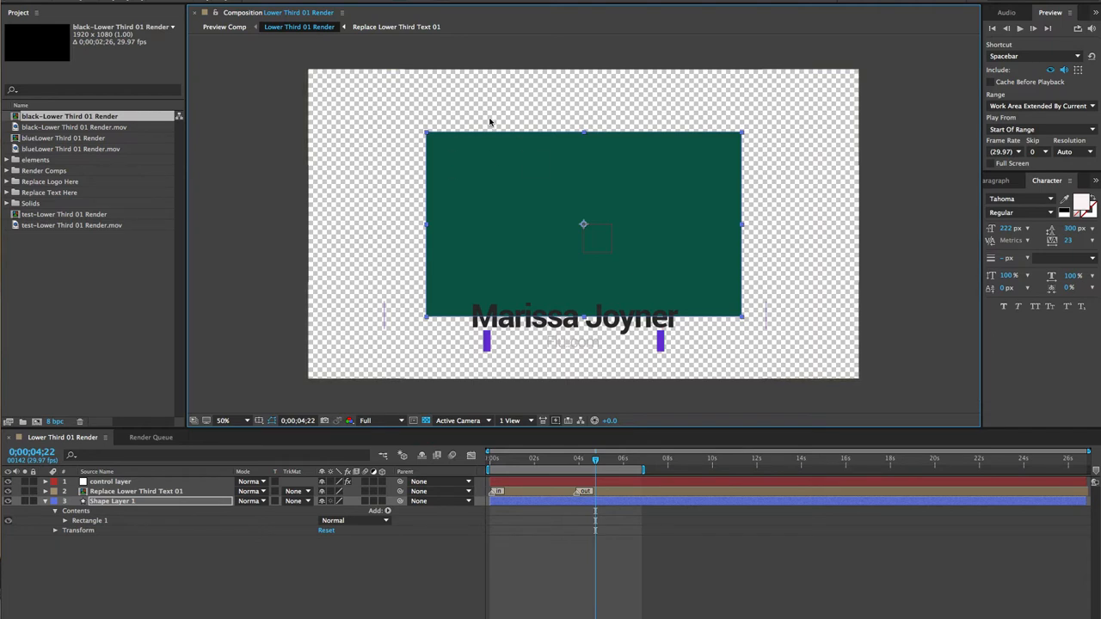
mouse_move(437, 141)
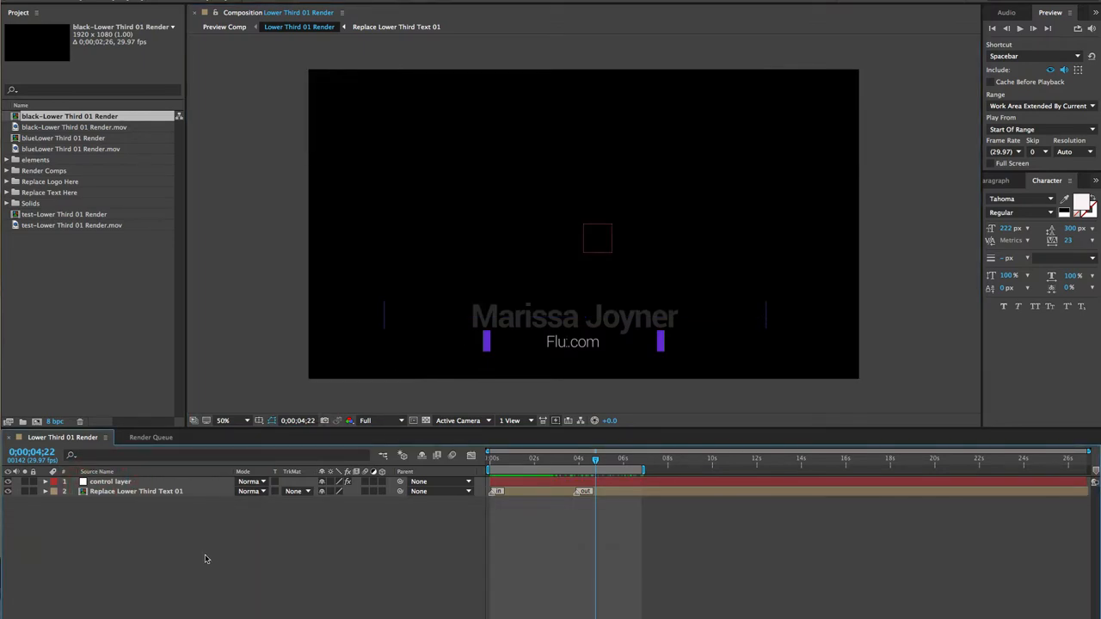
Bring up the Render Queue showing Lower Third 01 Render with its render and output settings.
click(234, 8)
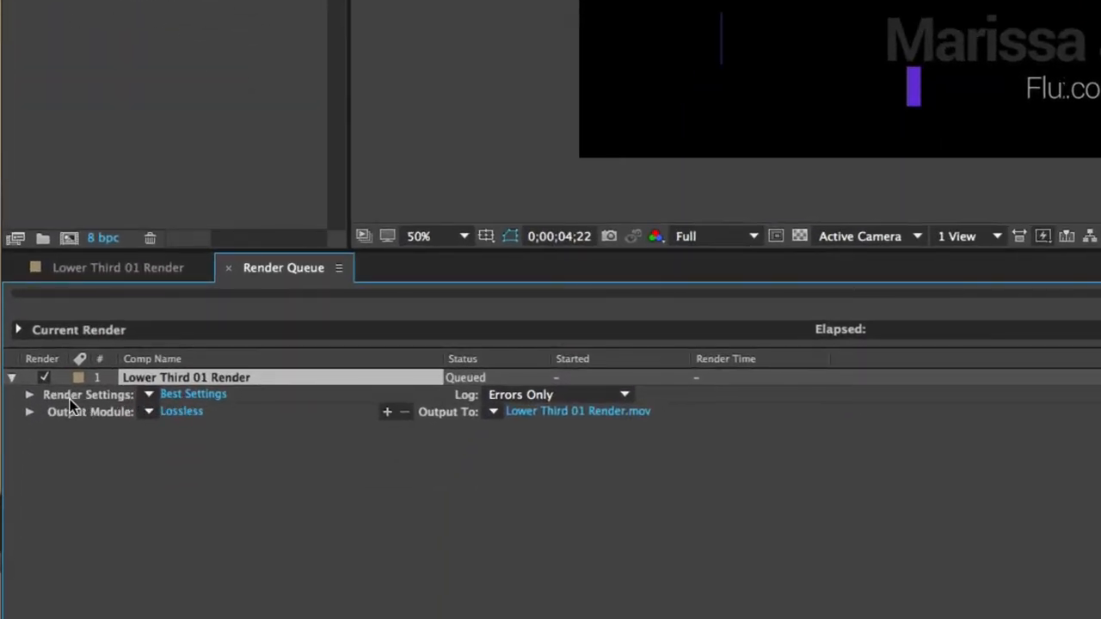
mouse_move(214, 398)
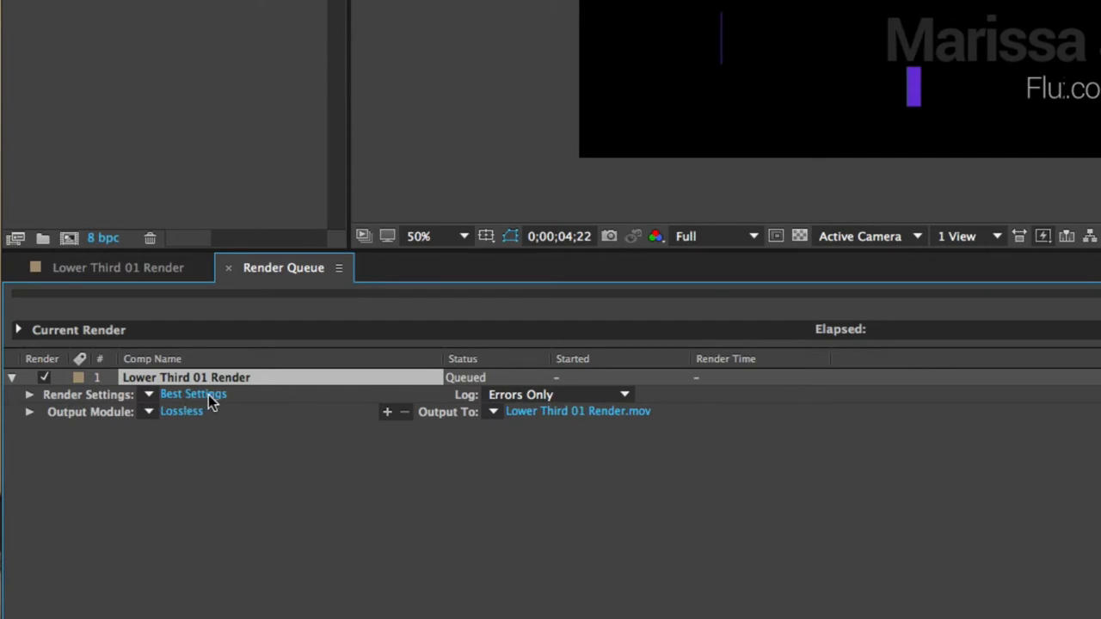
mouse_move(144, 419)
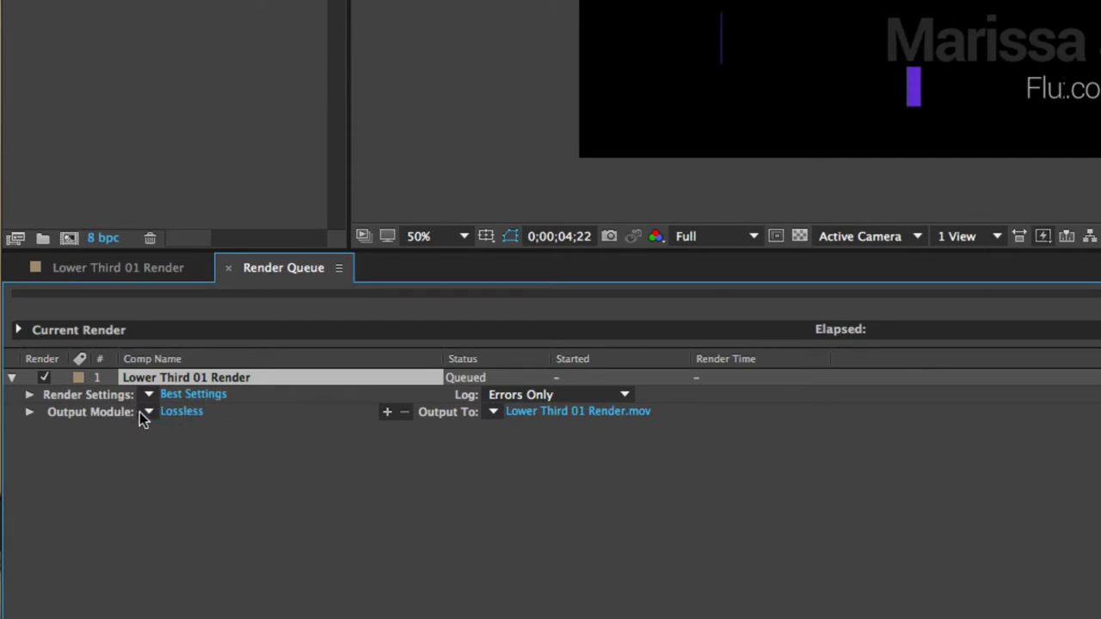
mouse_move(182, 421)
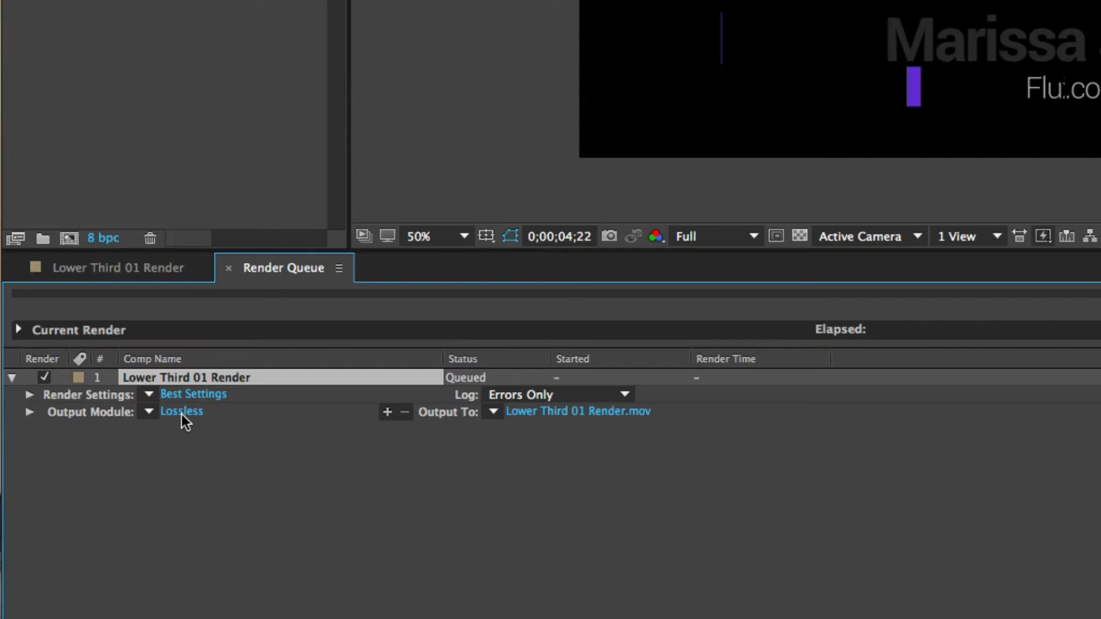
click(182, 411)
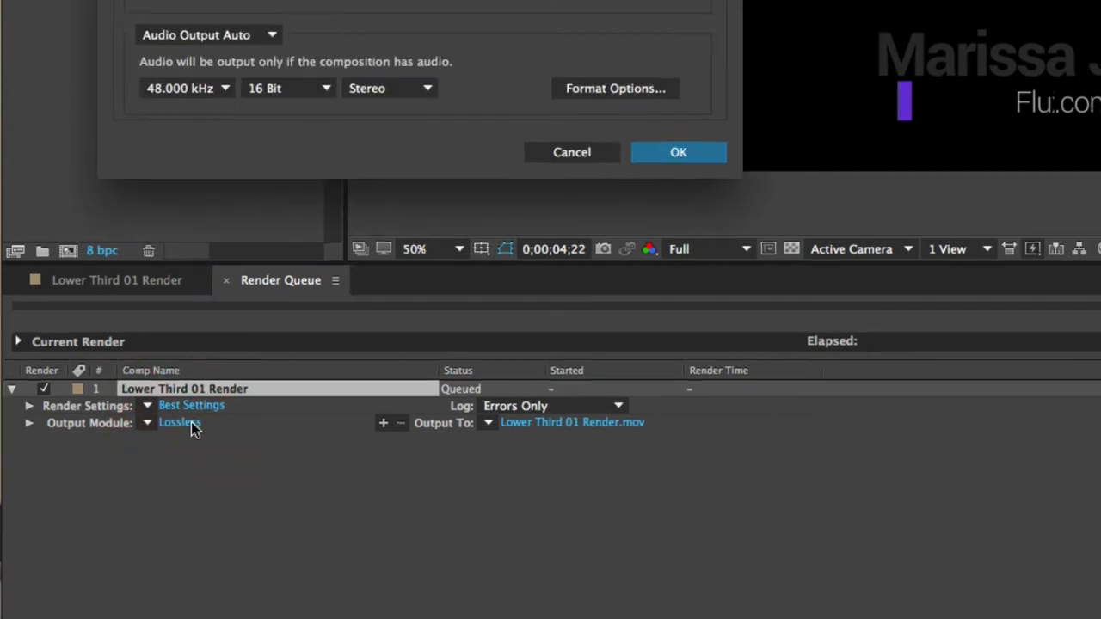
click(179, 422)
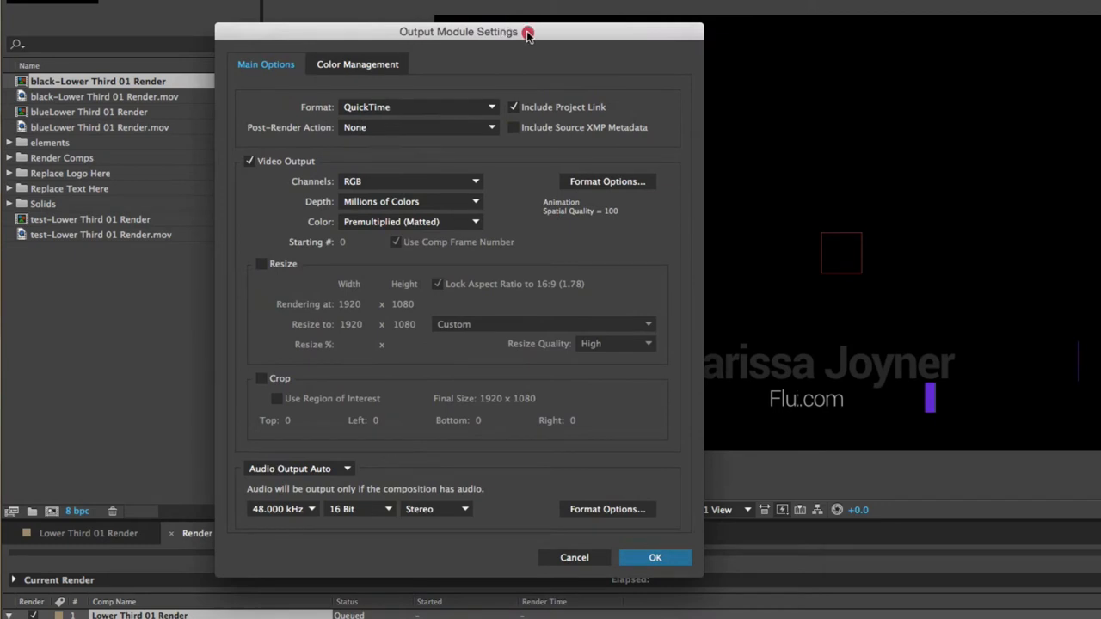
click(419, 106)
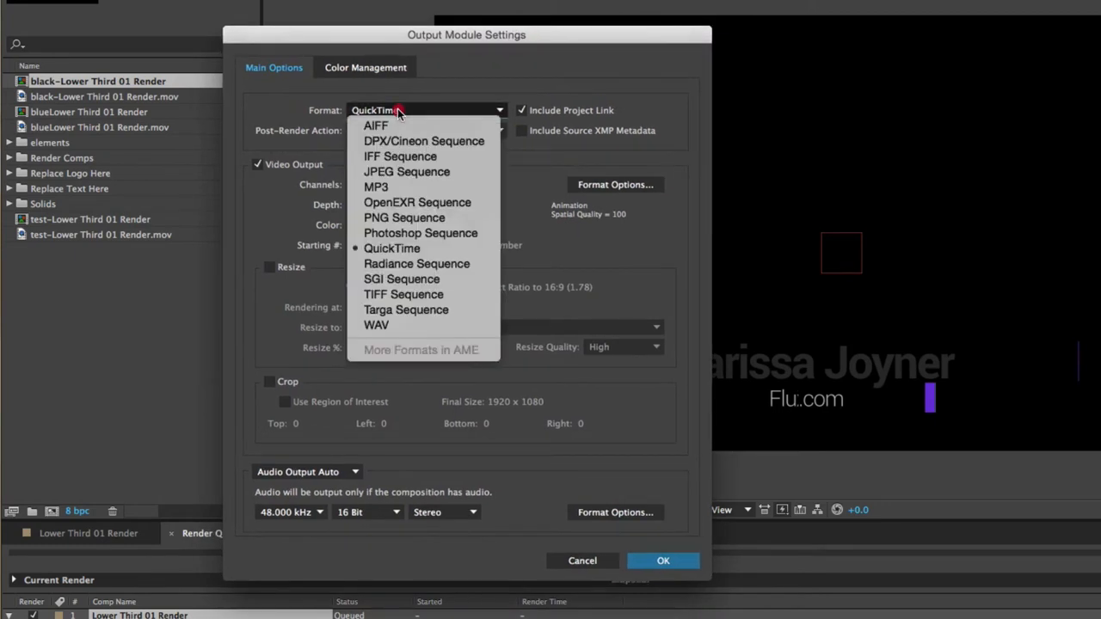
click(392, 248)
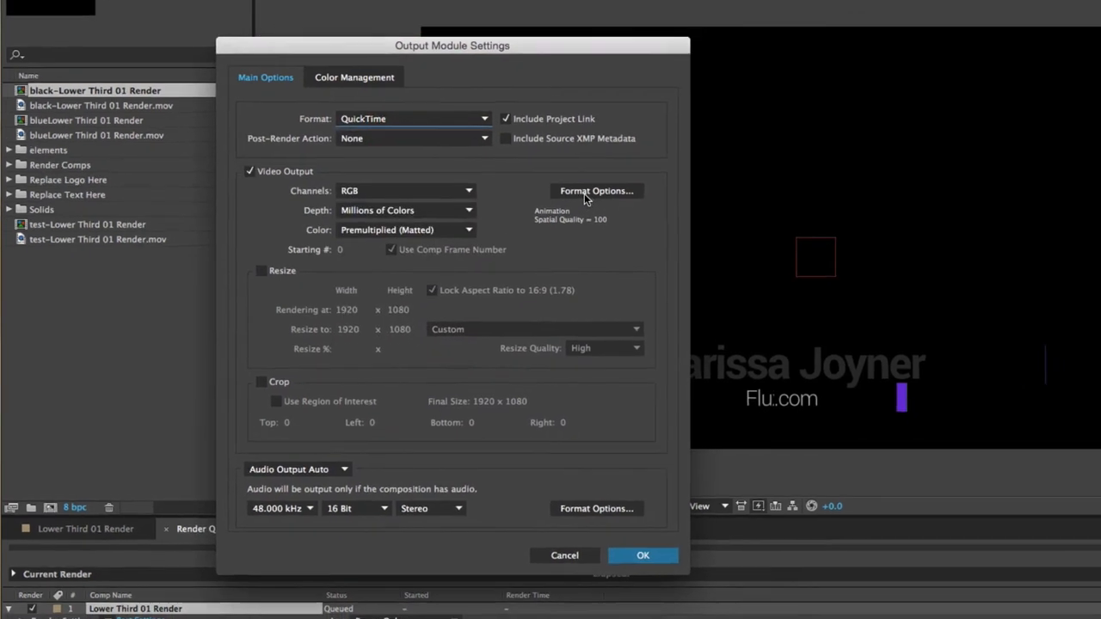
click(597, 191)
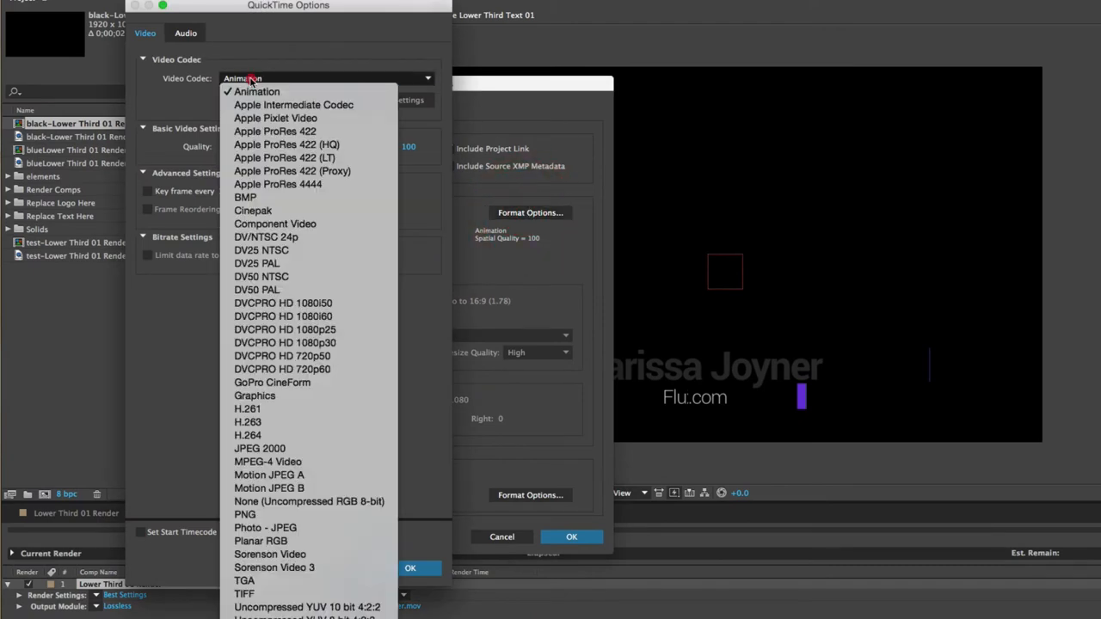
mouse_move(257, 92)
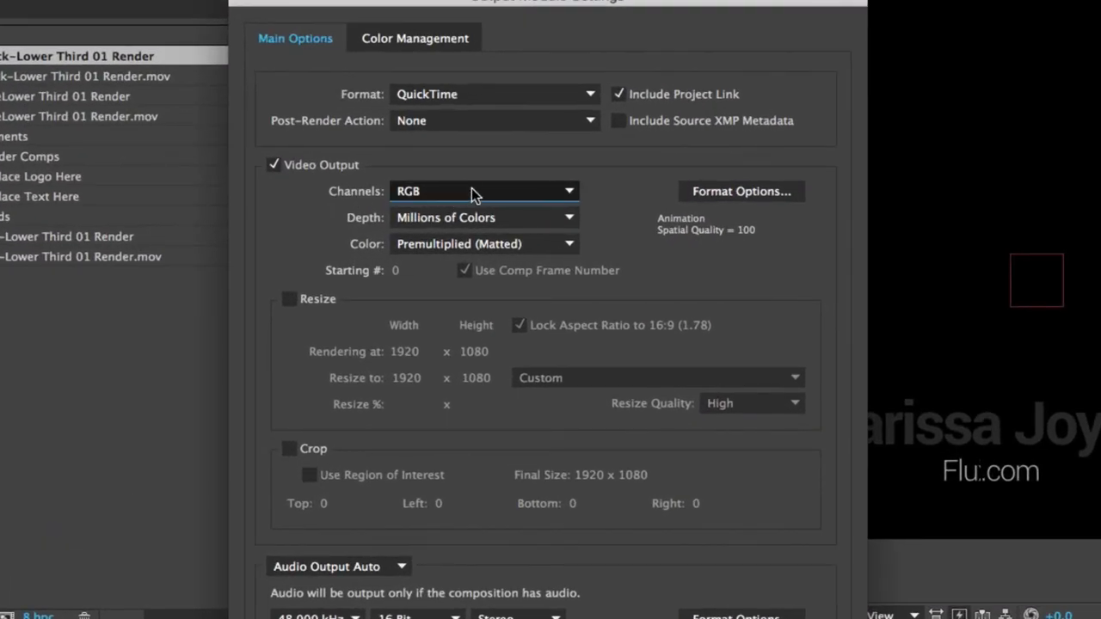
Set the output module Channels dropdown to RGB + Alpha.
click(483, 191)
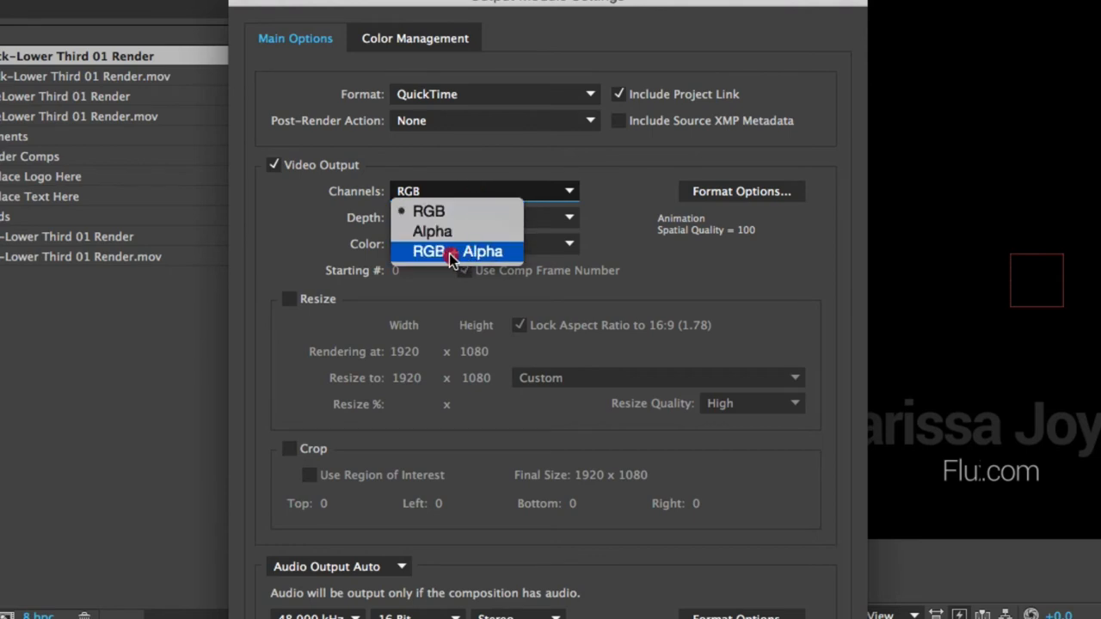
click(456, 251)
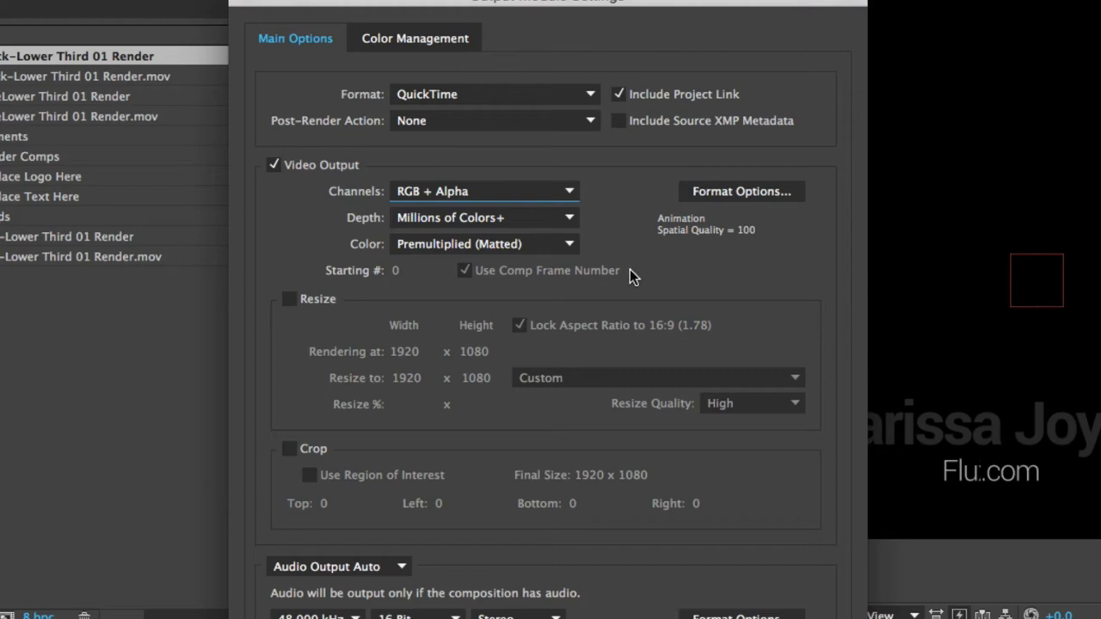
mouse_move(637, 262)
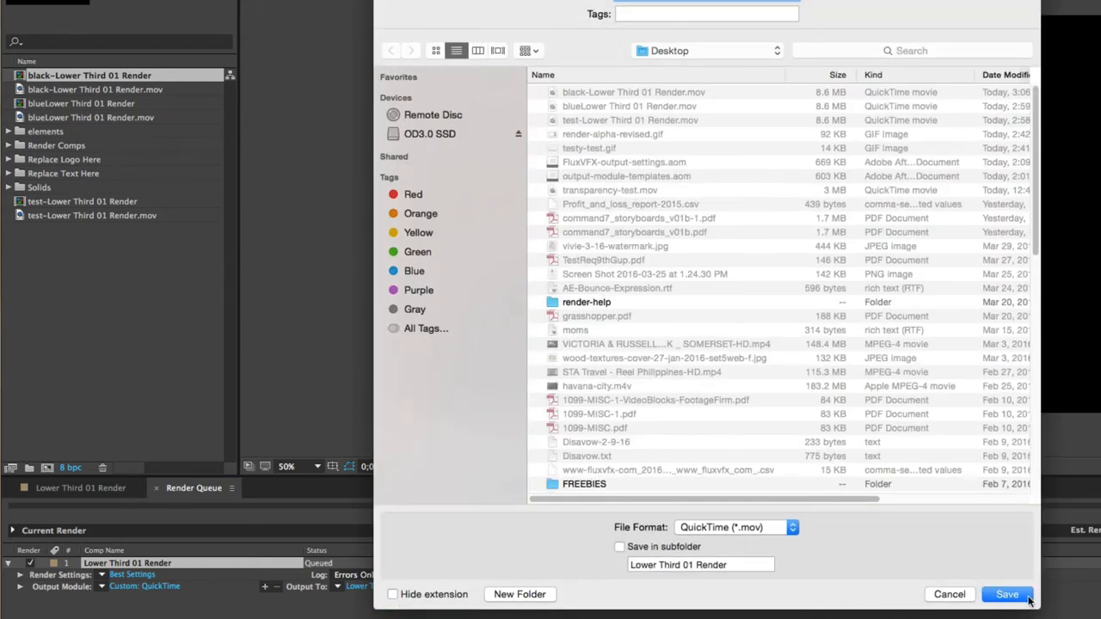
Save the output file as Lower Third 01 Render.mov on the Desktop.
click(1007, 594)
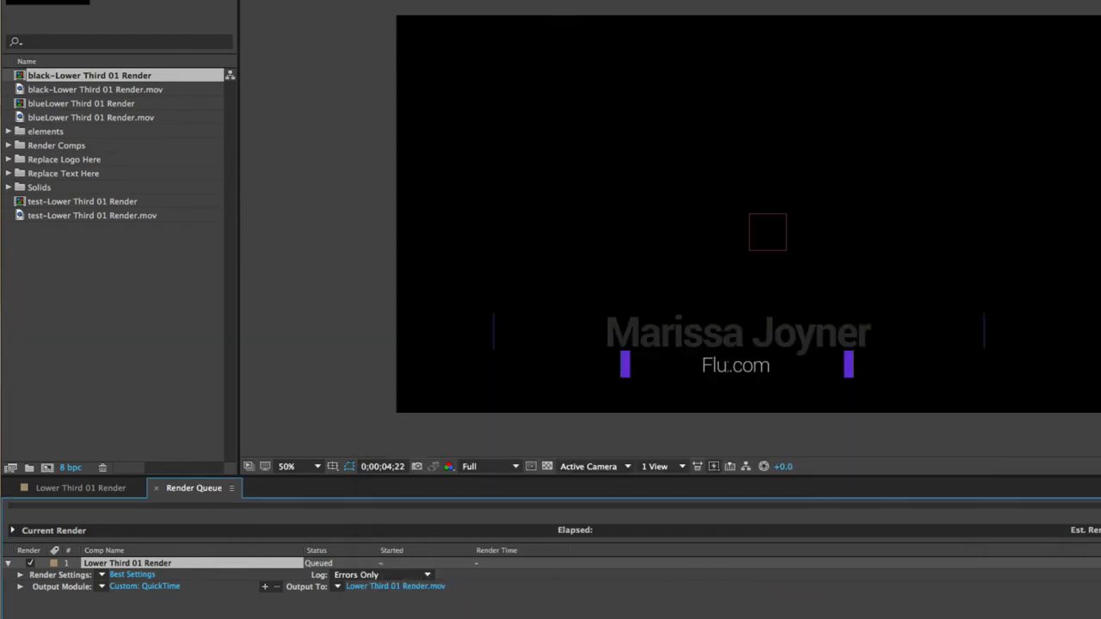
click(1068, 470)
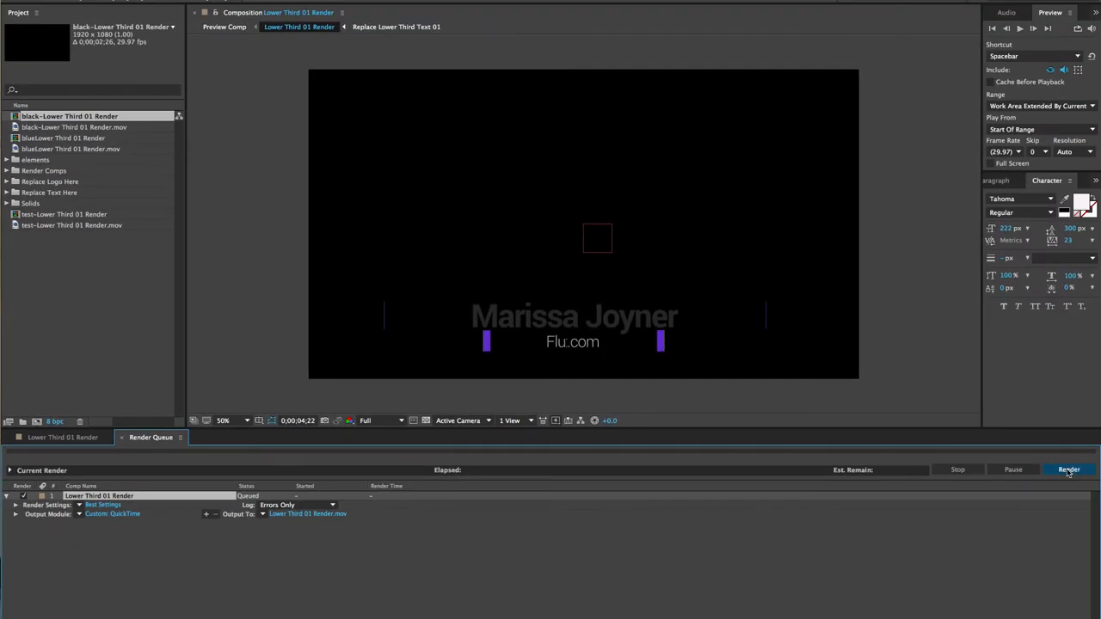
Render the queued Lower Third 01 Render item until its status shows Done.
click(1069, 470)
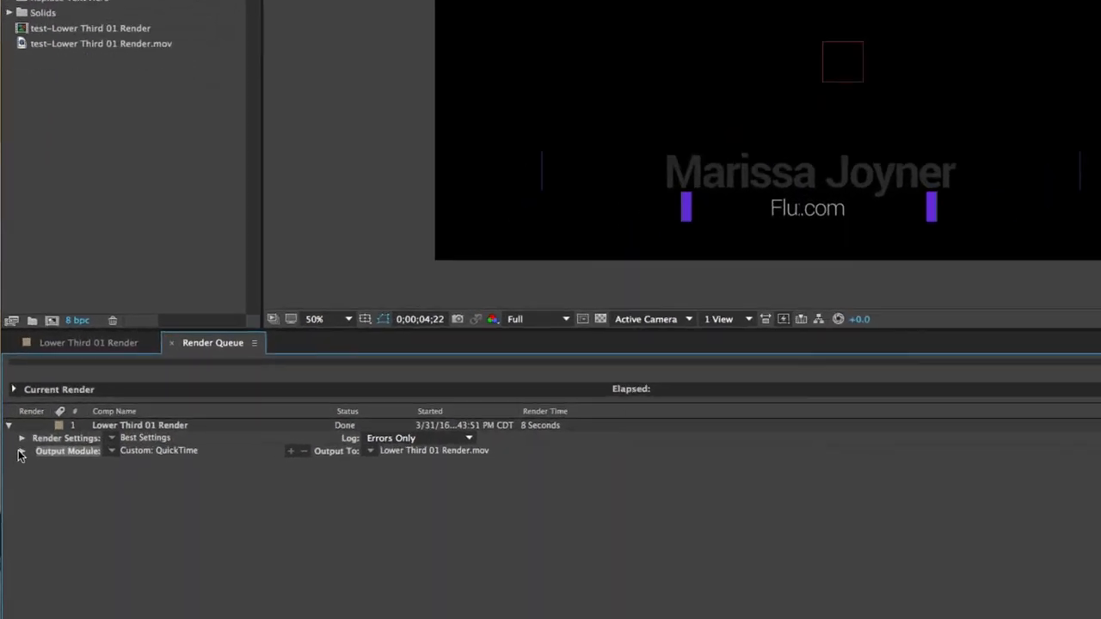
Expand the render's output details and bring Lower Third 01 Render.mov into composition Lower Third 01 Render 2.
click(21, 452)
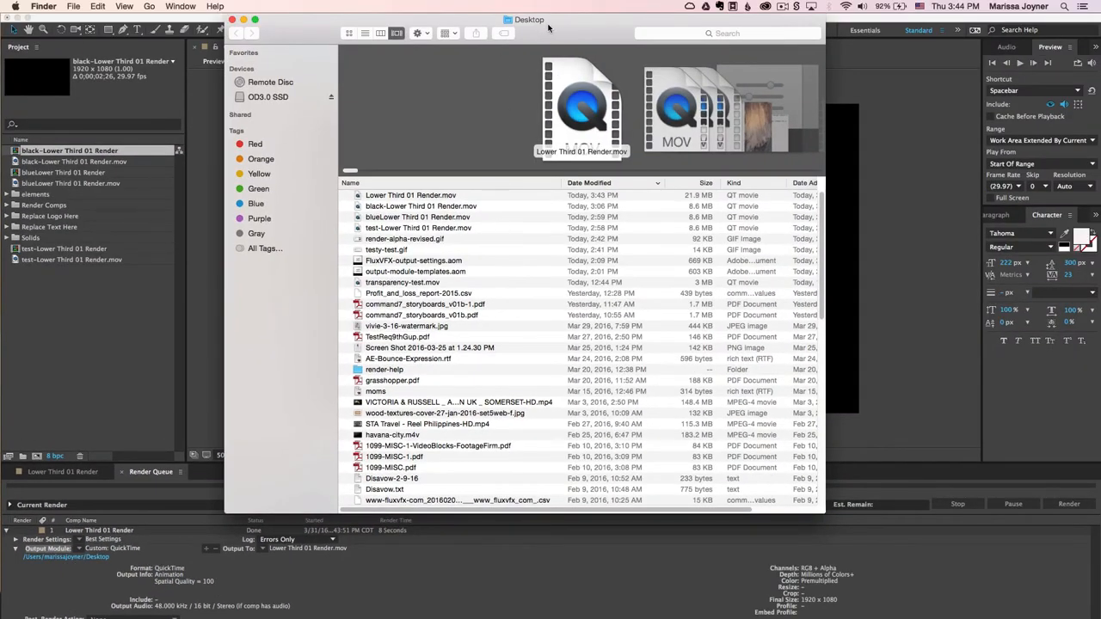
click(416, 220)
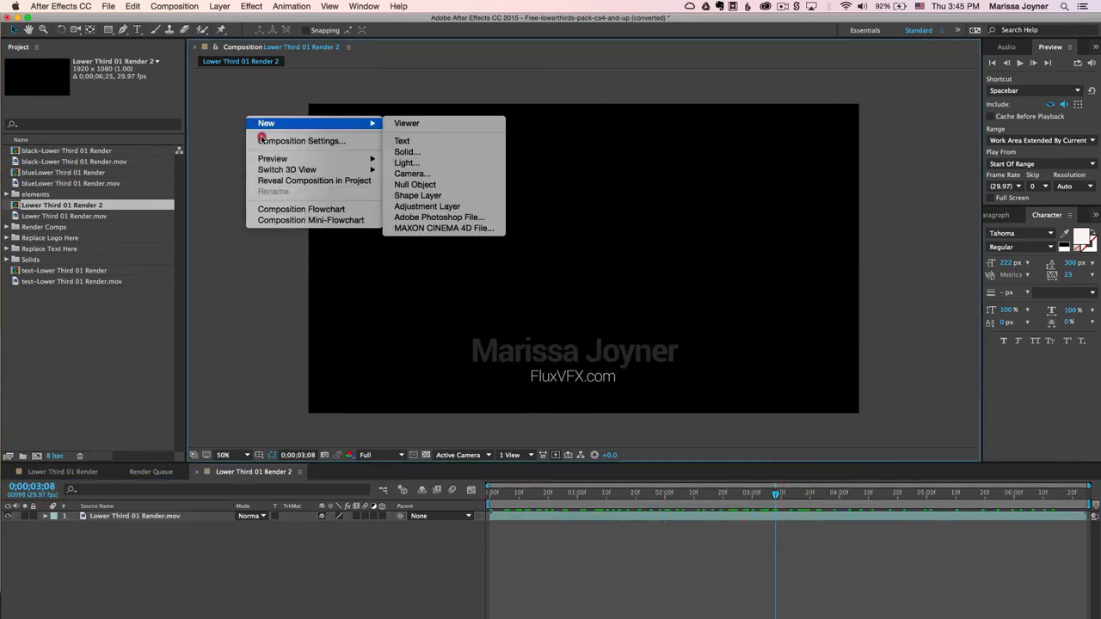
Set the Lower Third 01 Render 2 background colour to red, then open Output Module templates.
click(301, 140)
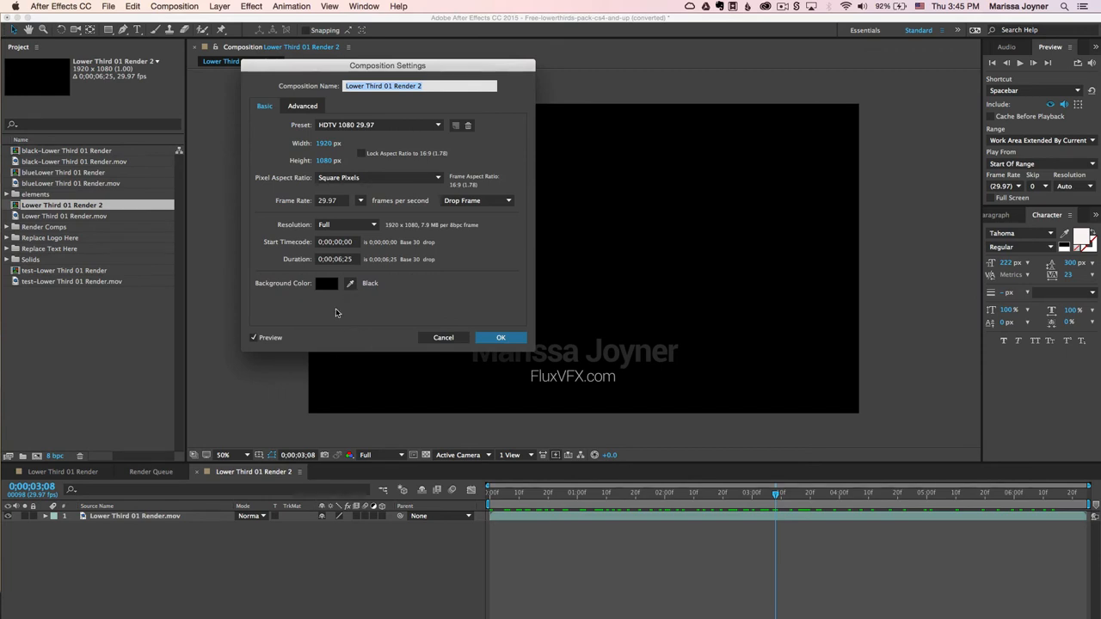
click(326, 283)
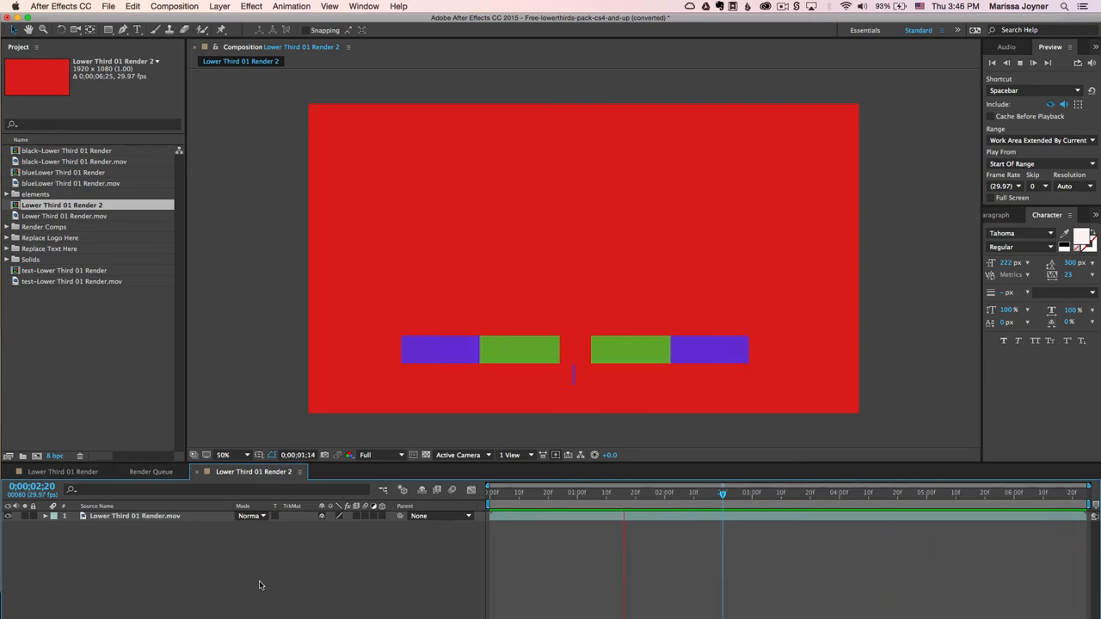
click(150, 471)
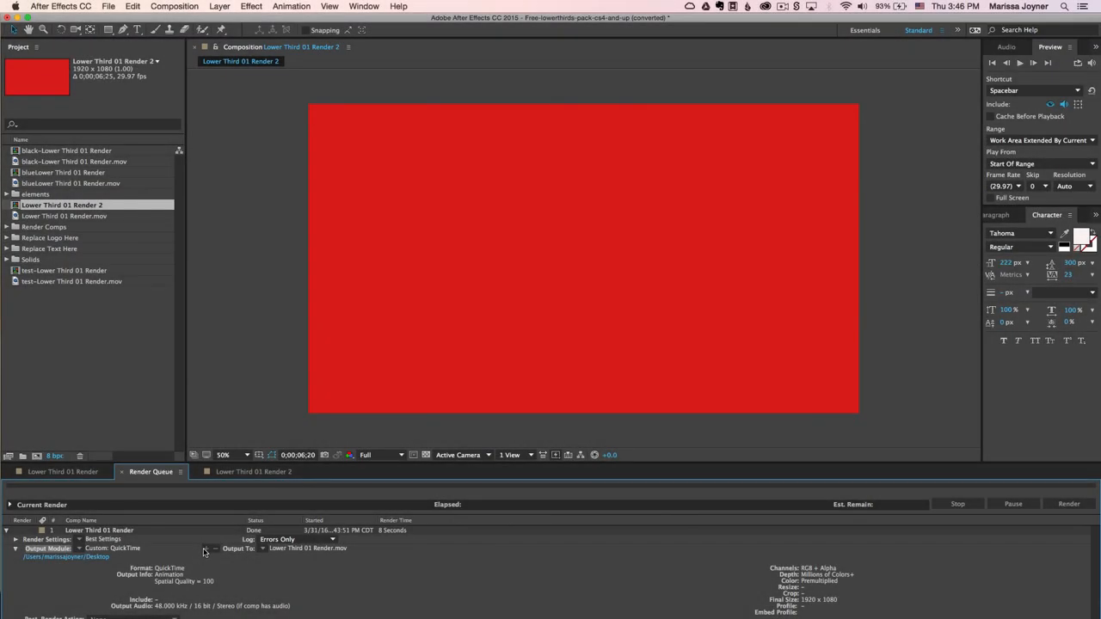
click(253, 472)
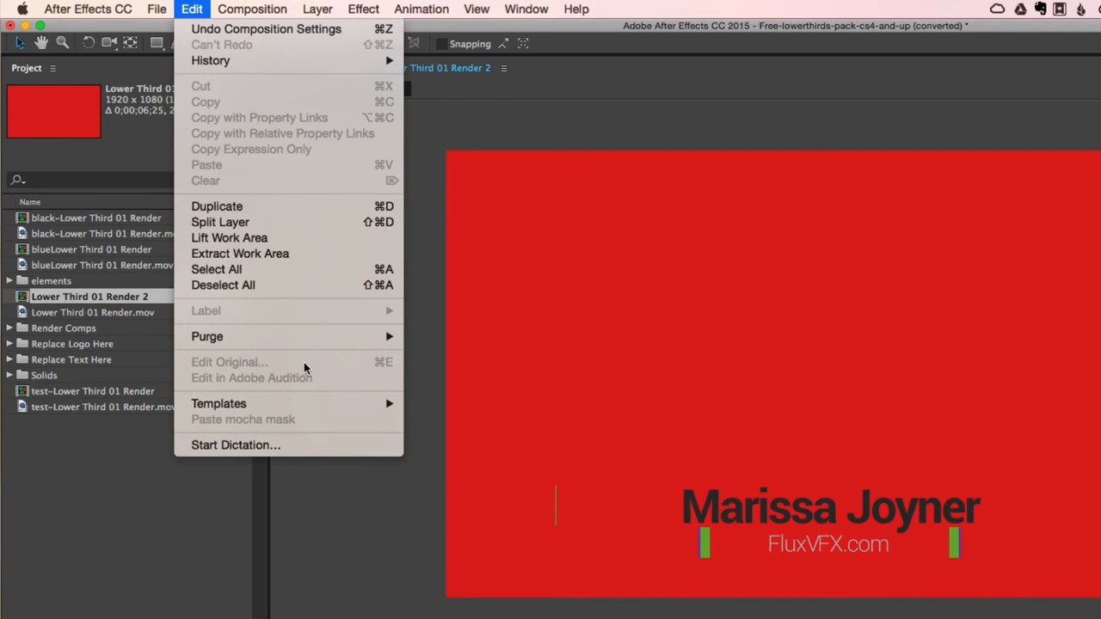
mouse_move(219, 403)
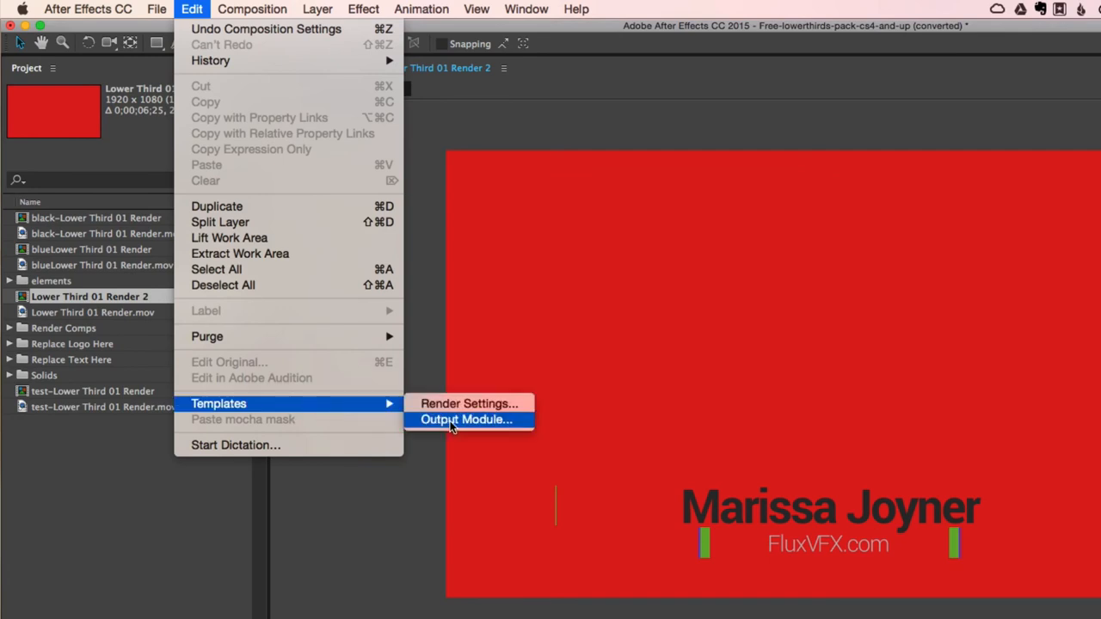
click(466, 420)
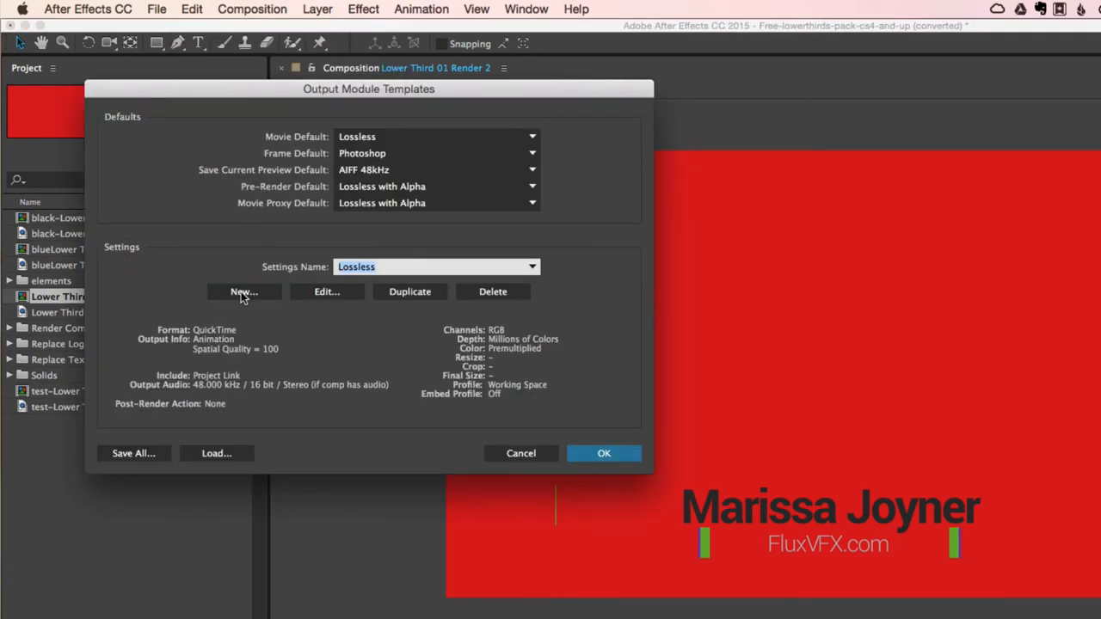
Create a new output module template with RGB + Alpha channels, naming it 'Render with Alpha Channel'.
click(244, 292)
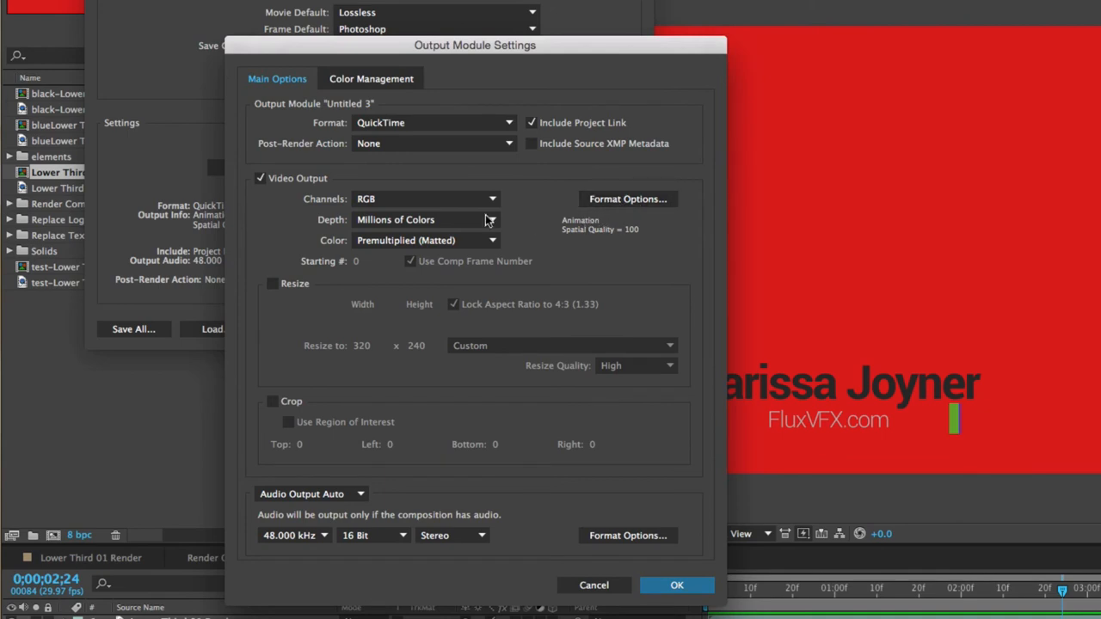
click(426, 199)
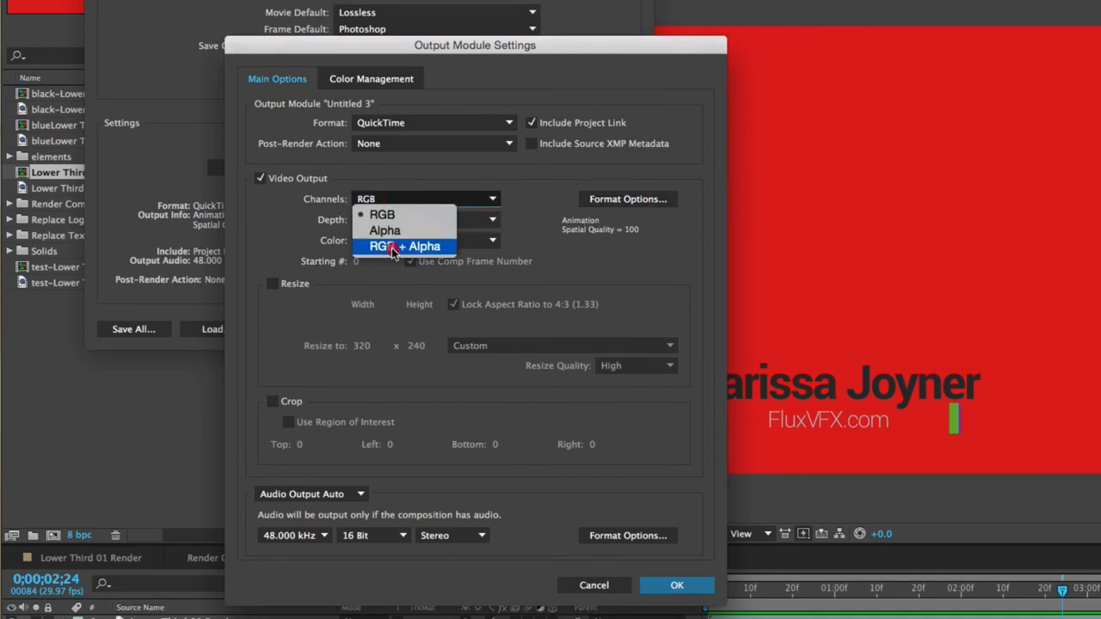
click(404, 247)
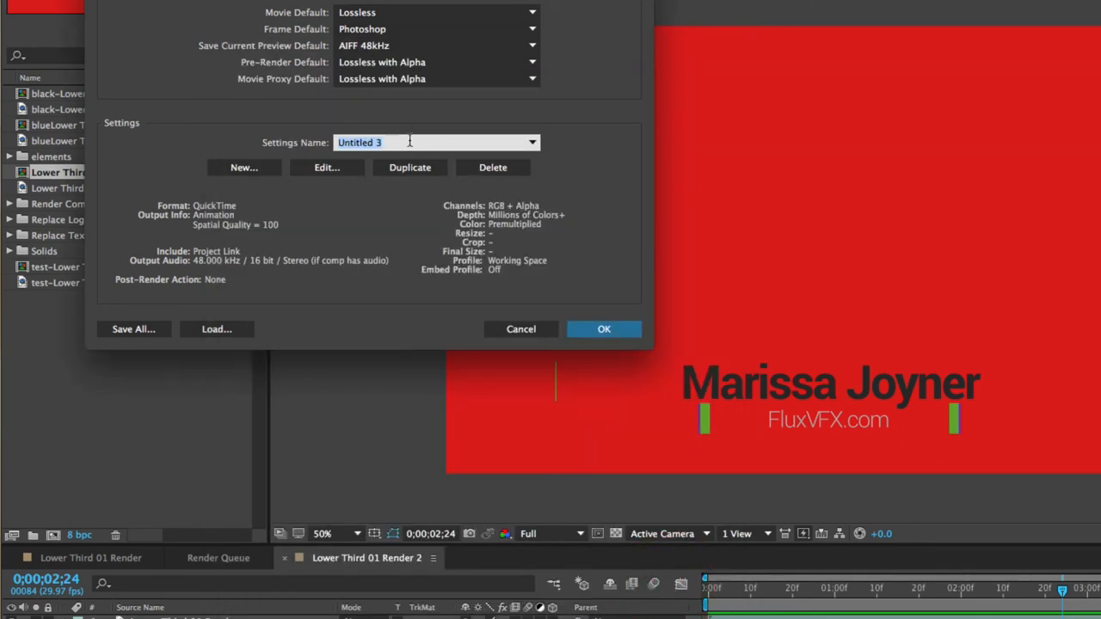
text(Render w)
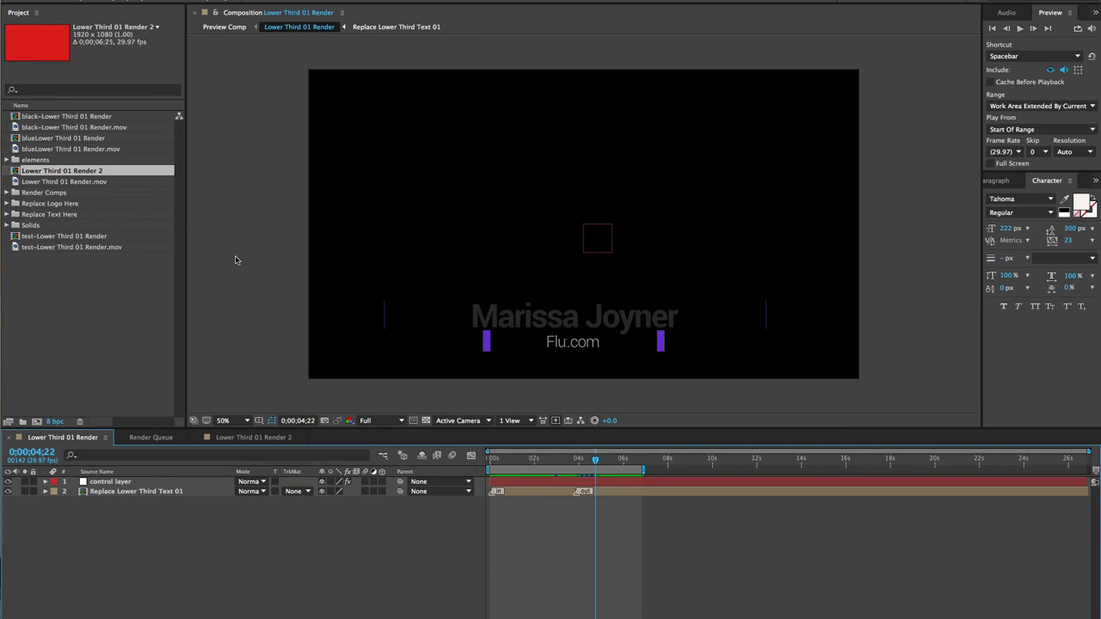
Re-add Lower Third 01 Render to the queue with the Render with Alpha Channel output module.
click(197, 8)
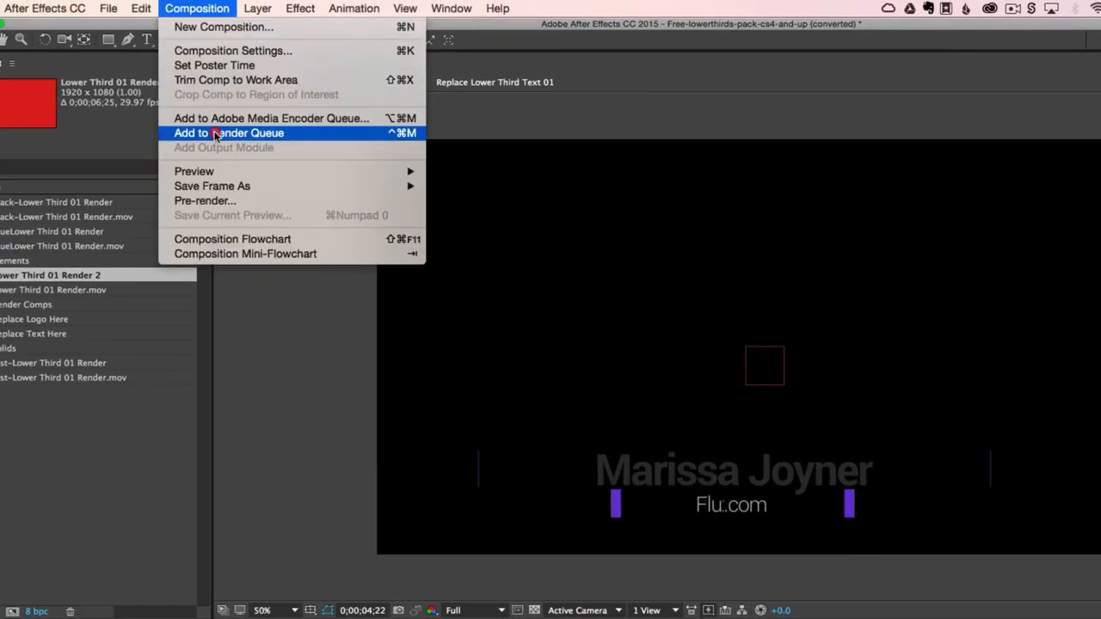
click(229, 133)
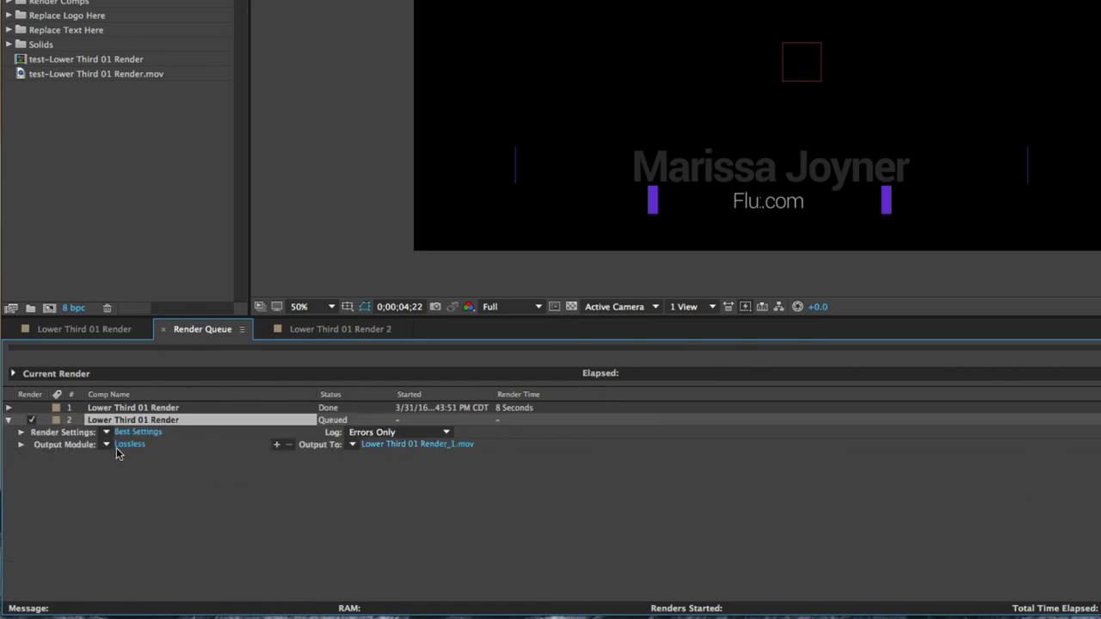
click(106, 444)
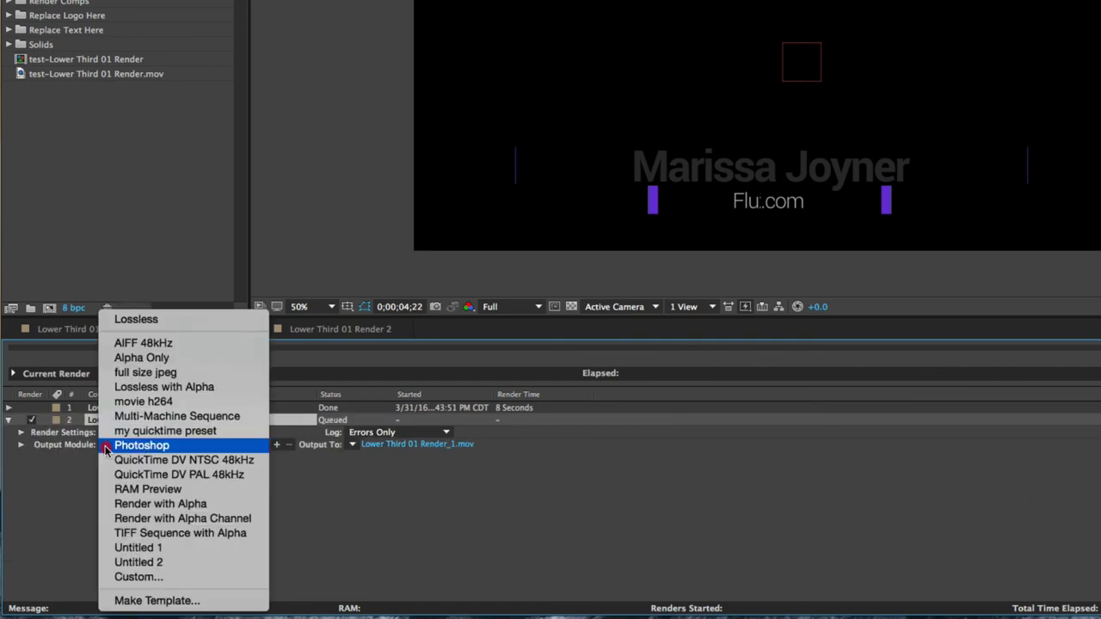
mouse_move(179, 474)
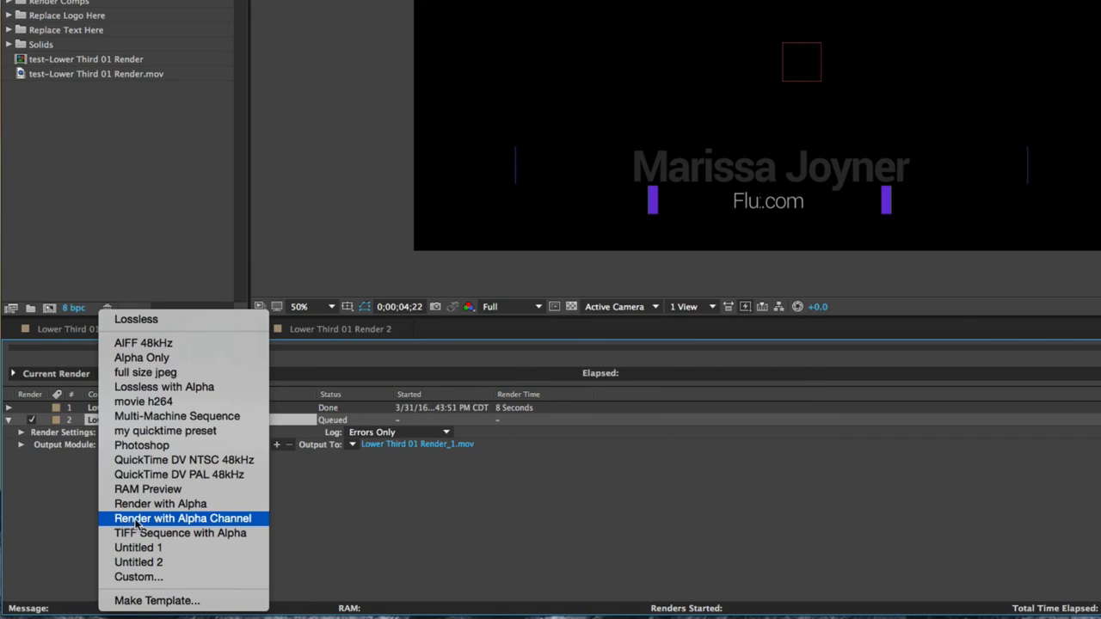
click(181, 518)
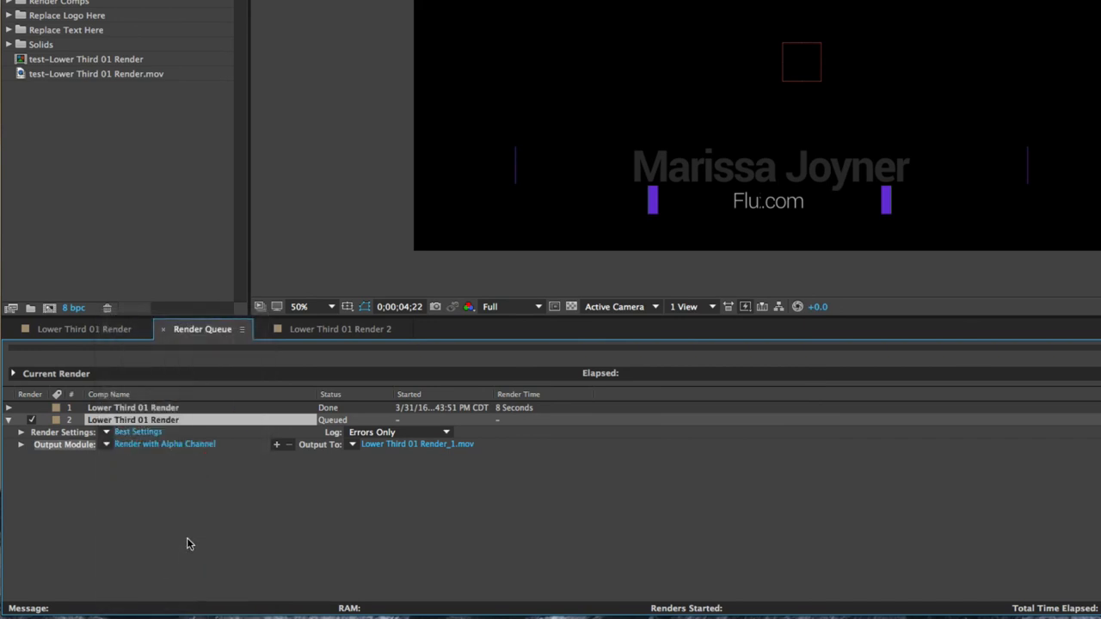